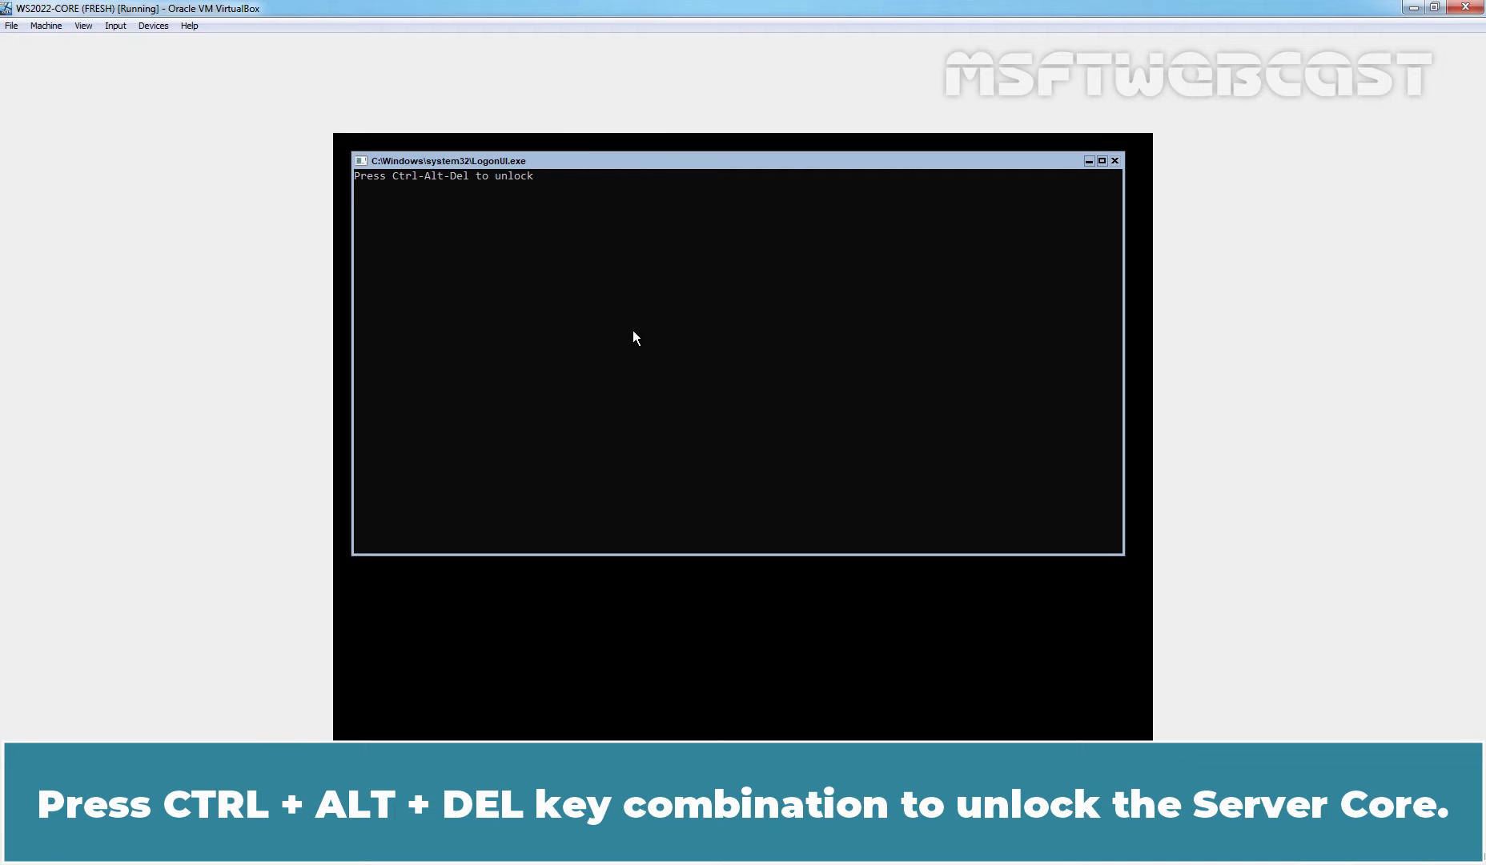
Unlock the Server Core VM with Ctrl+Alt+Del and sign in as local Administrator to reach SConfig
{"action": "key", "text": "ctrl+alt+delete"}
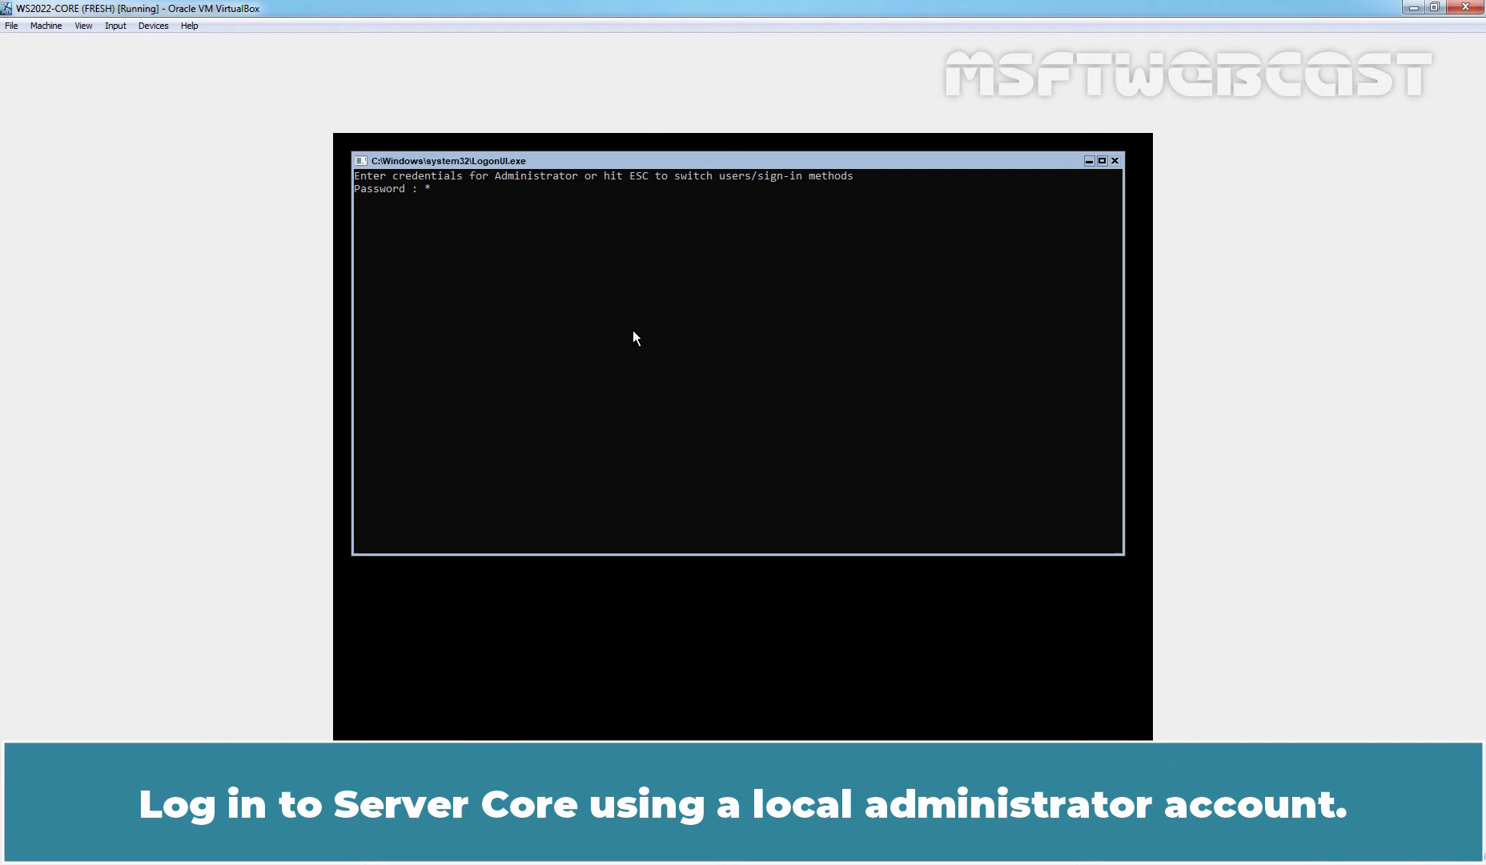
{"action": "key", "text": "Return"}
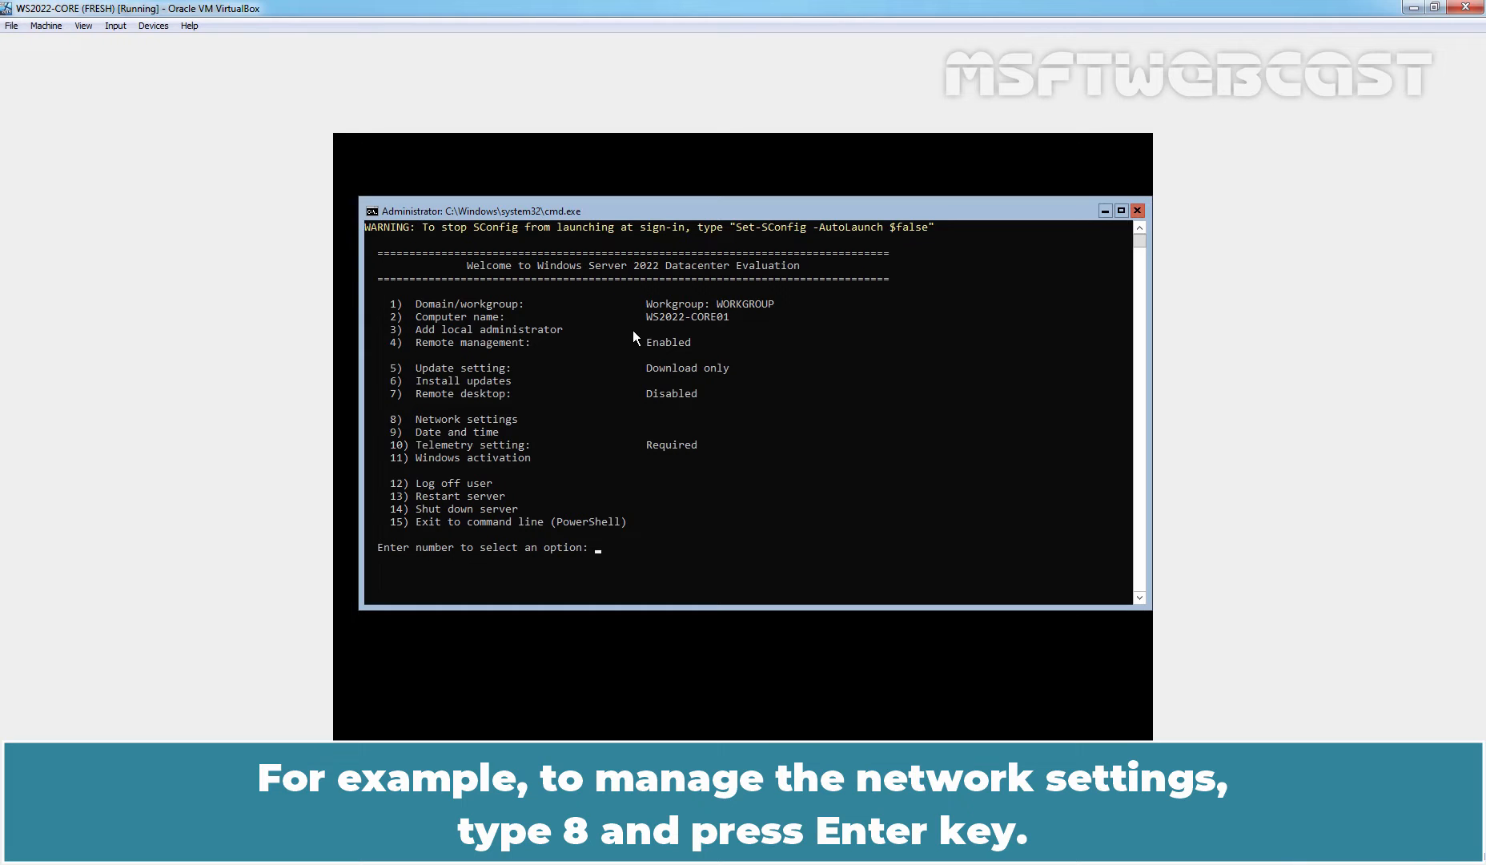
Open SConfig Network settings (option 8) and select adapter index 1
{"action": "type", "text": "8"}
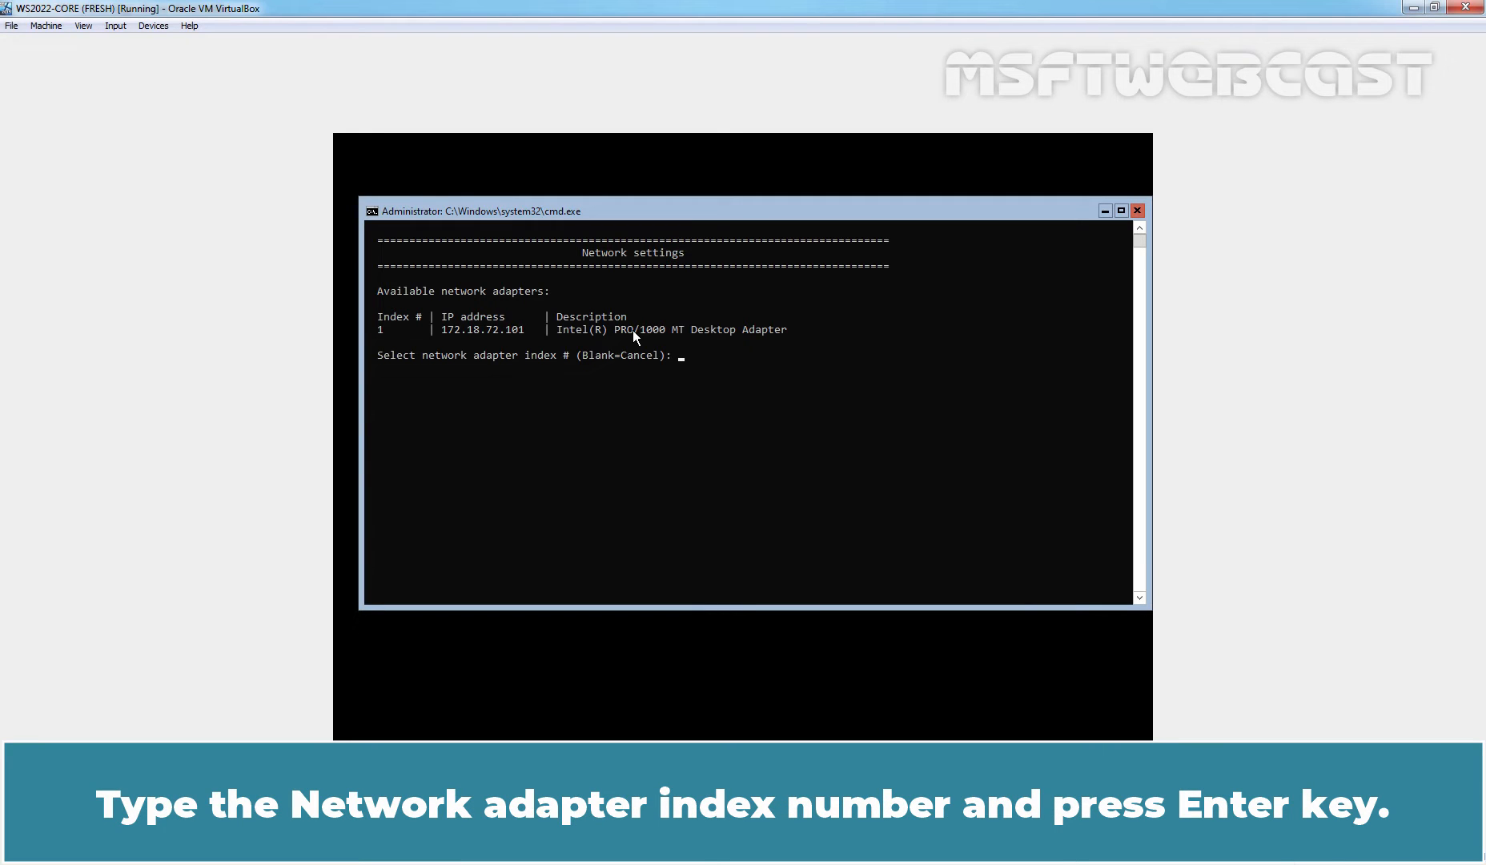
{"action": "type", "text": "1"}
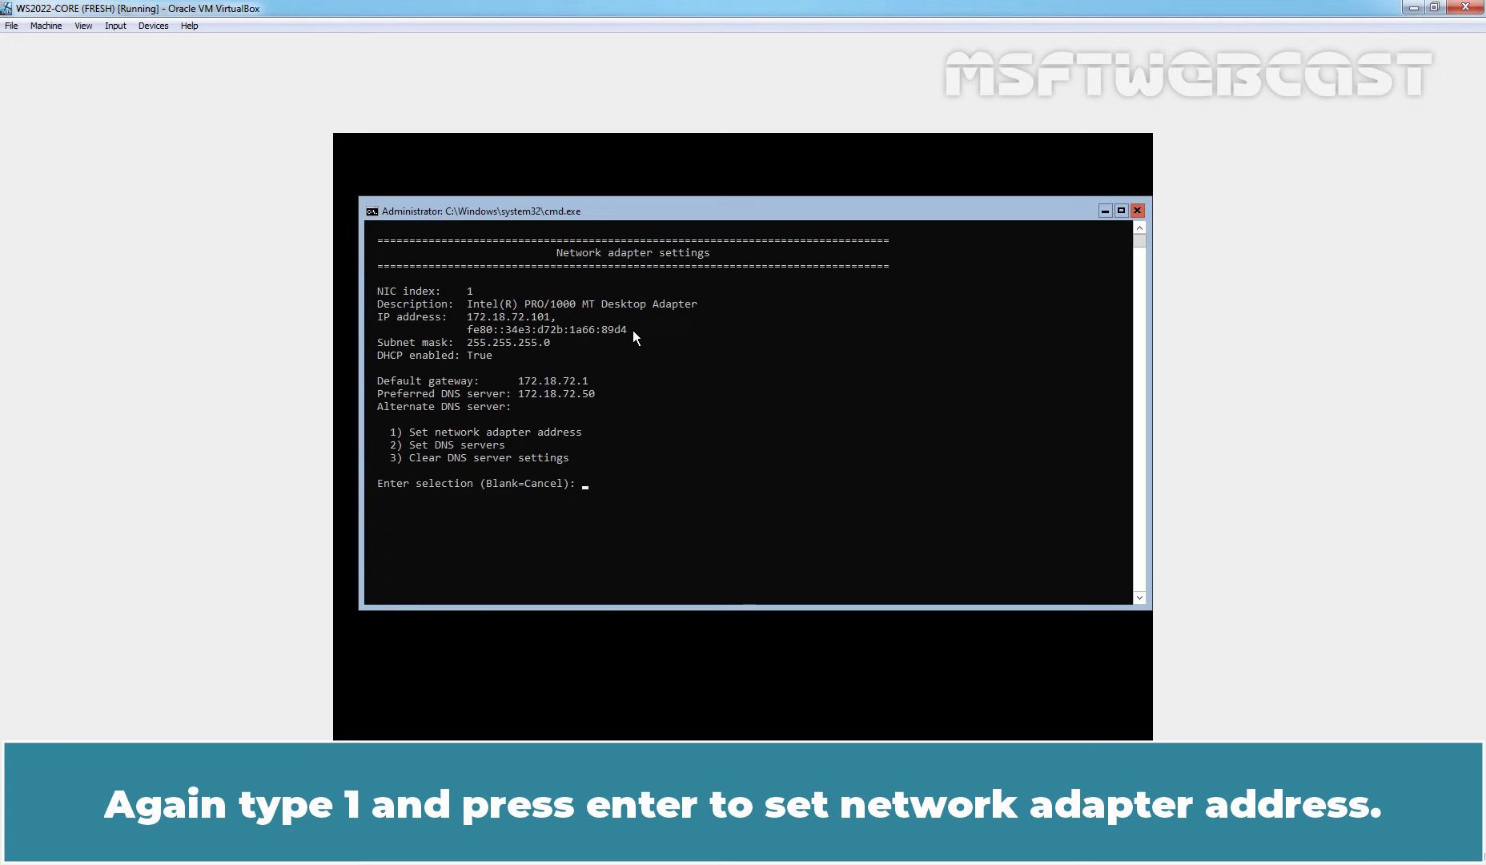
Set adapter 1 to static IP 172.18.72.56, default mask, gateway 172.18.72.1
{"action": "type", "text": "1"}
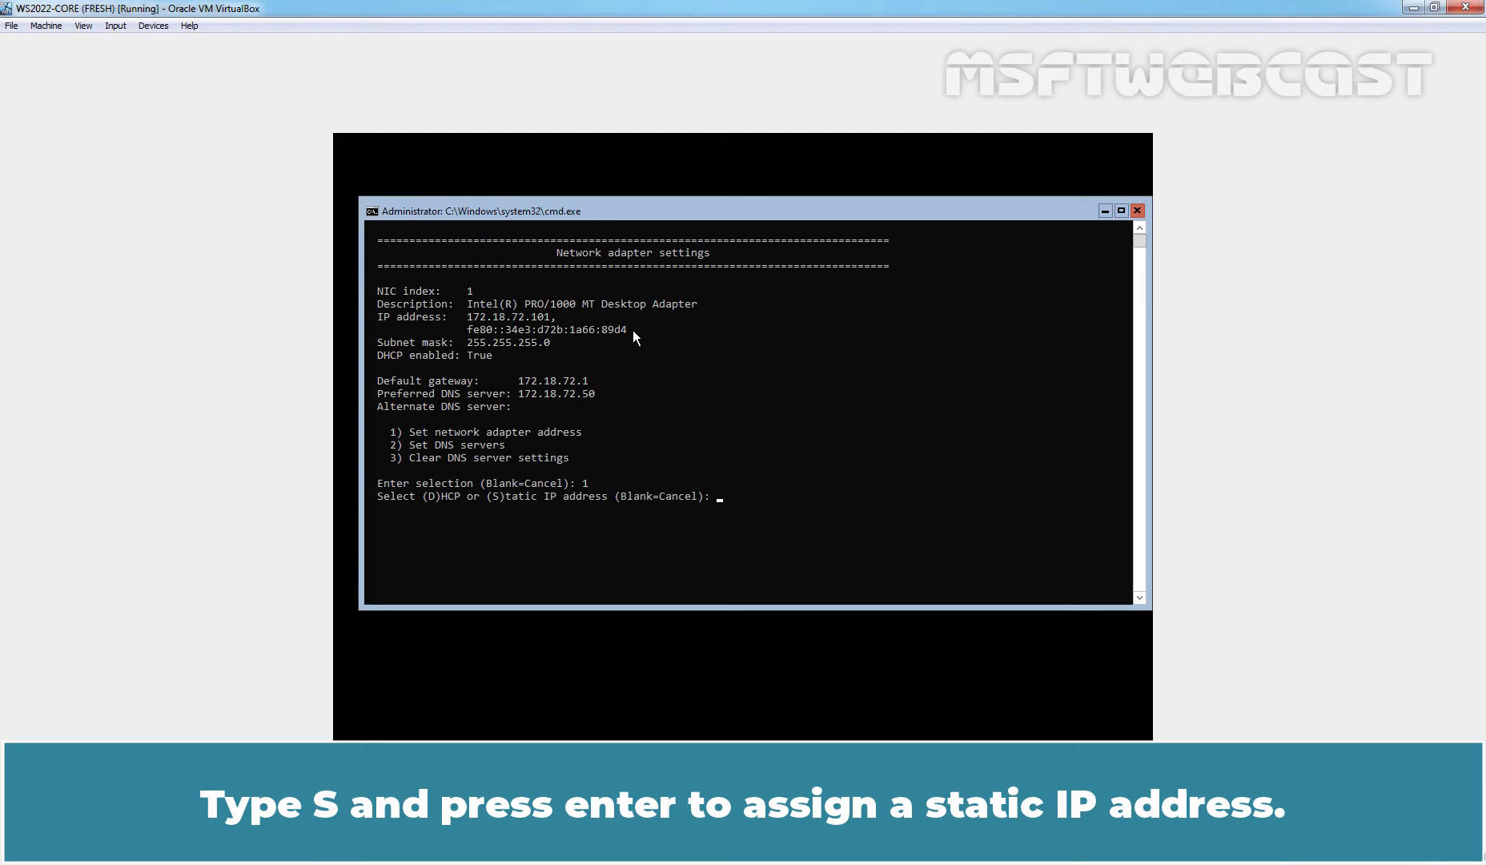
{"action": "type", "text": "s"}
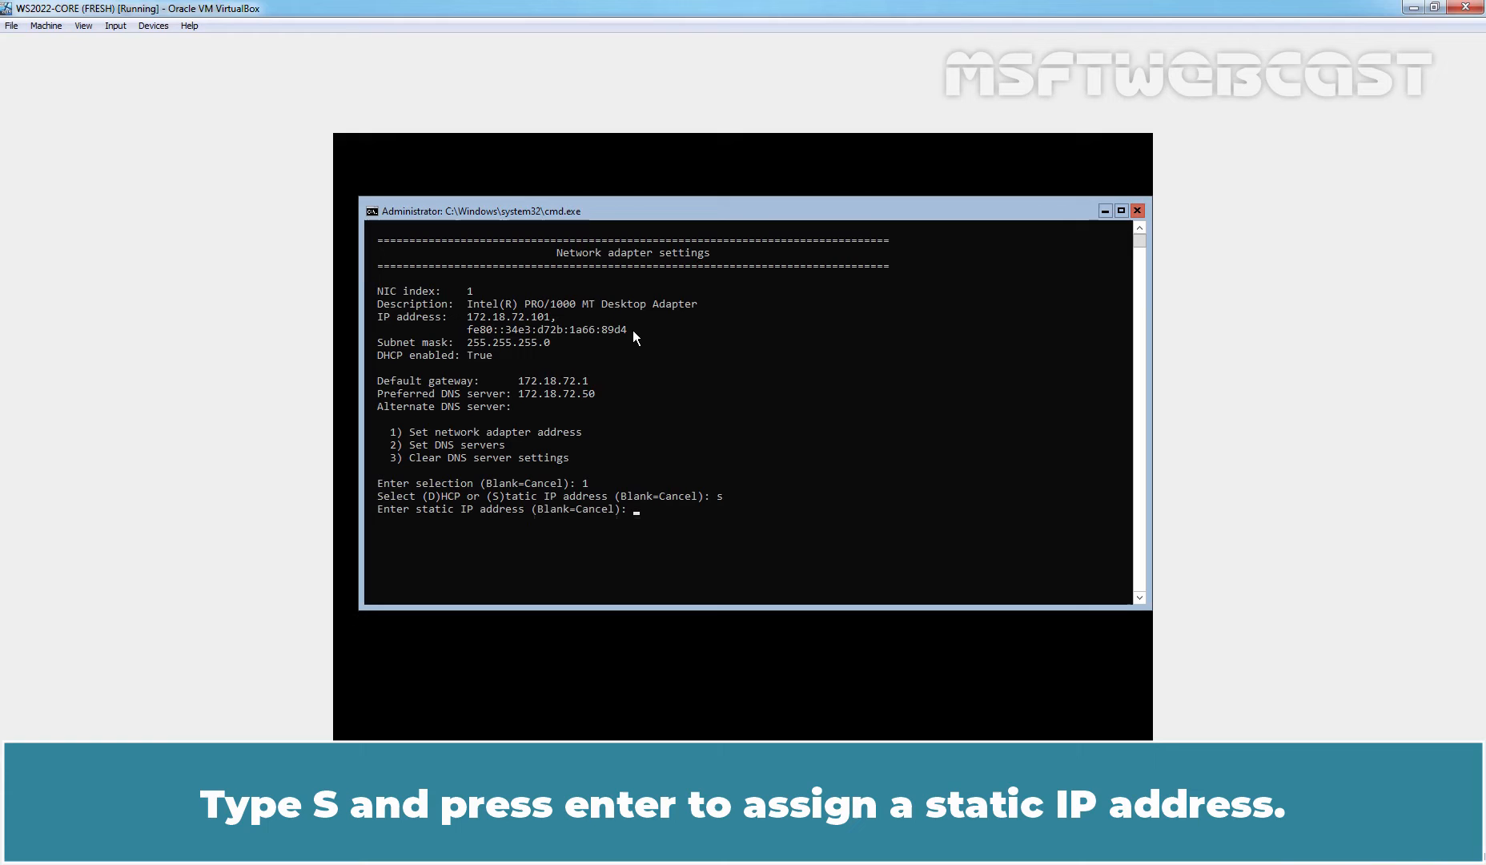
{"action": "type", "text": "172.18.72.56"}
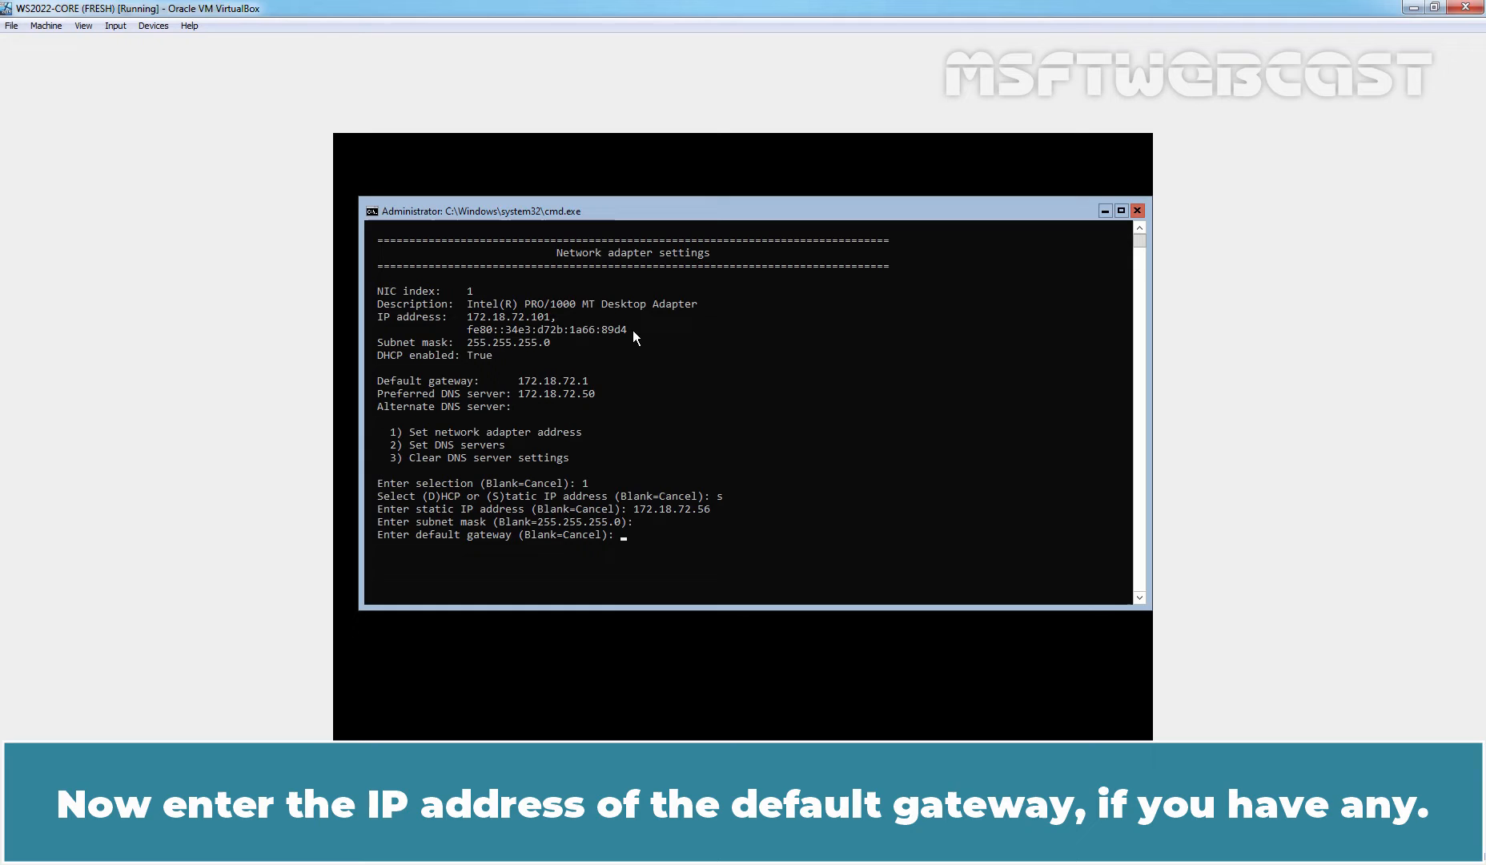
{"action": "type", "text": "17"}
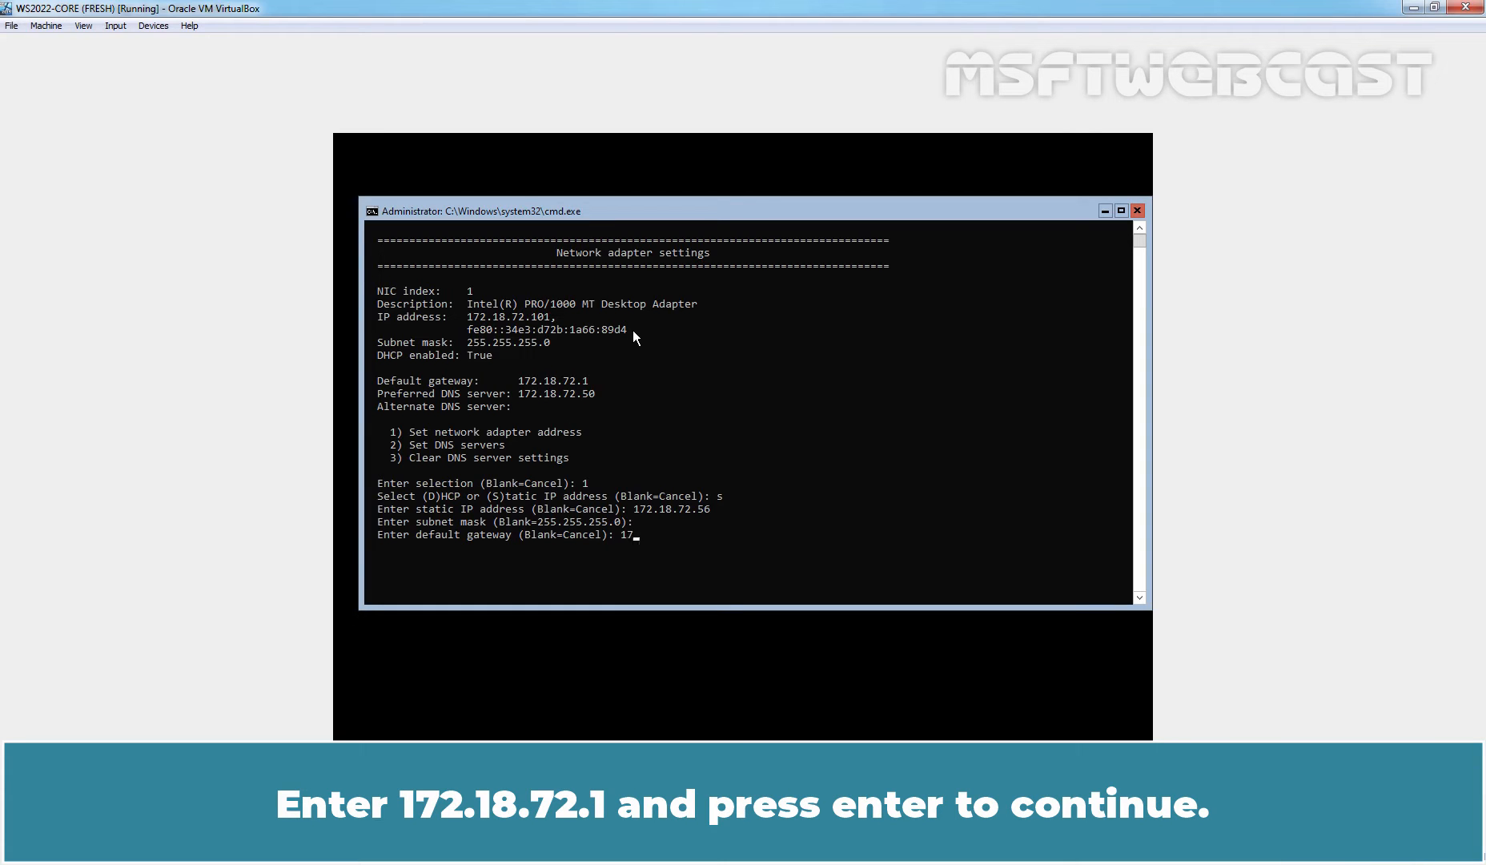
{"action": "type", "text": "2.18.72"}
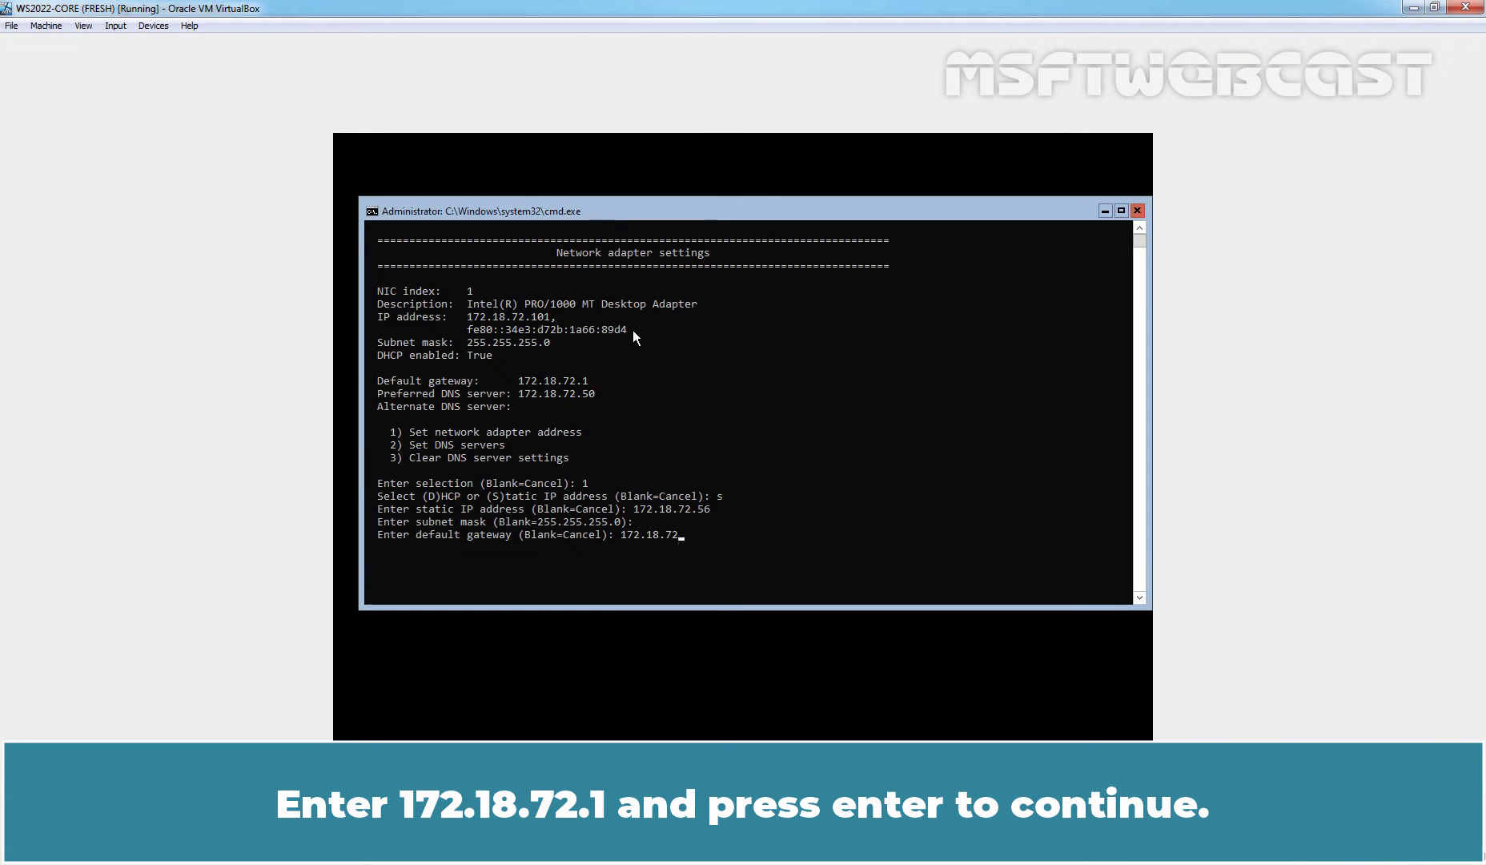
{"action": "type", "text": "1"}
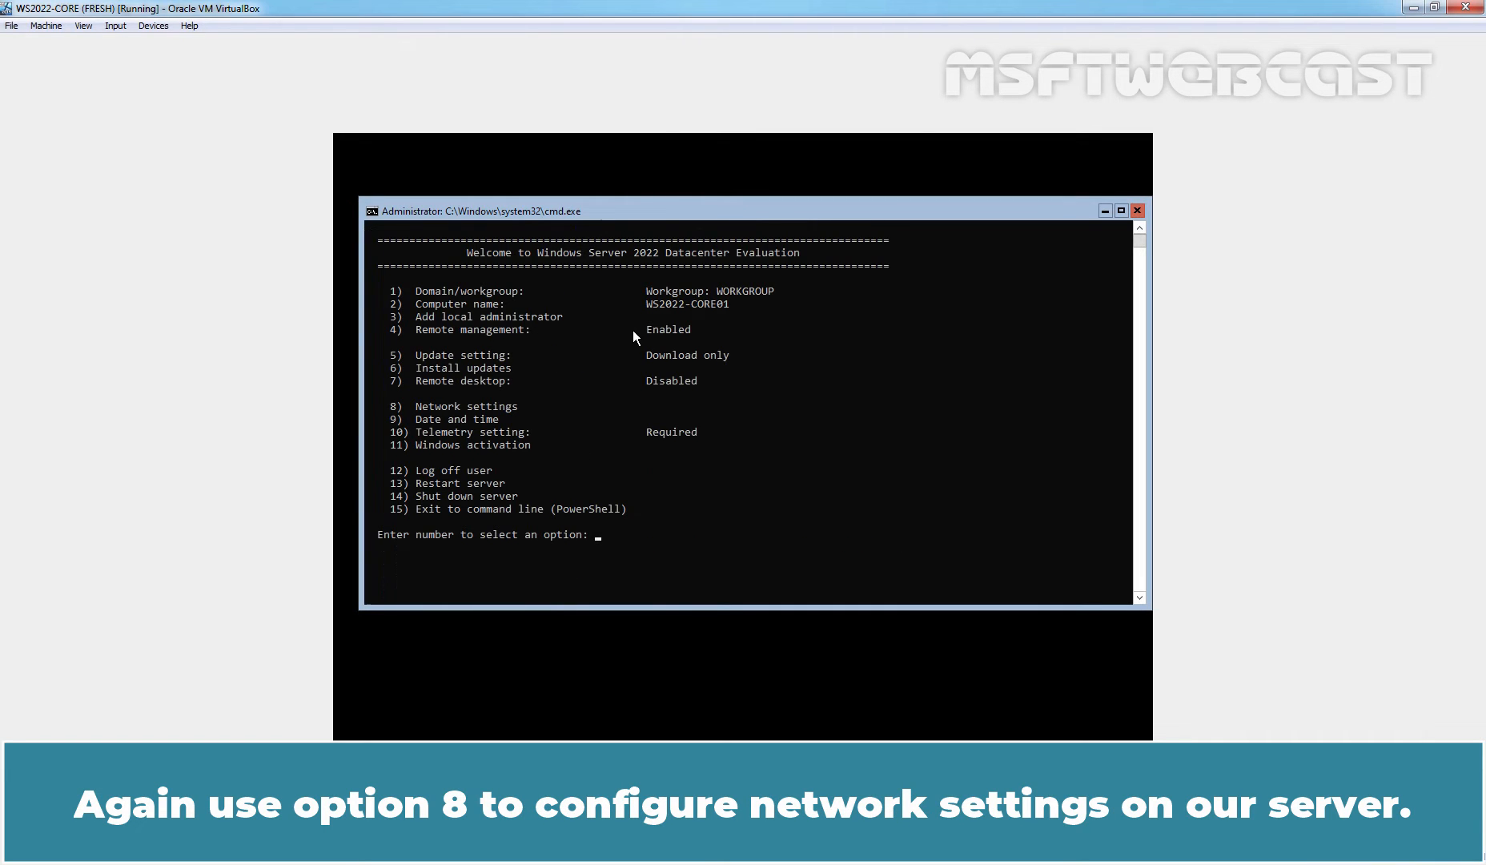
Set adapter 1's preferred DNS server to a 172.18.72.x address via SConfig option 2
{"action": "type", "text": "8"}
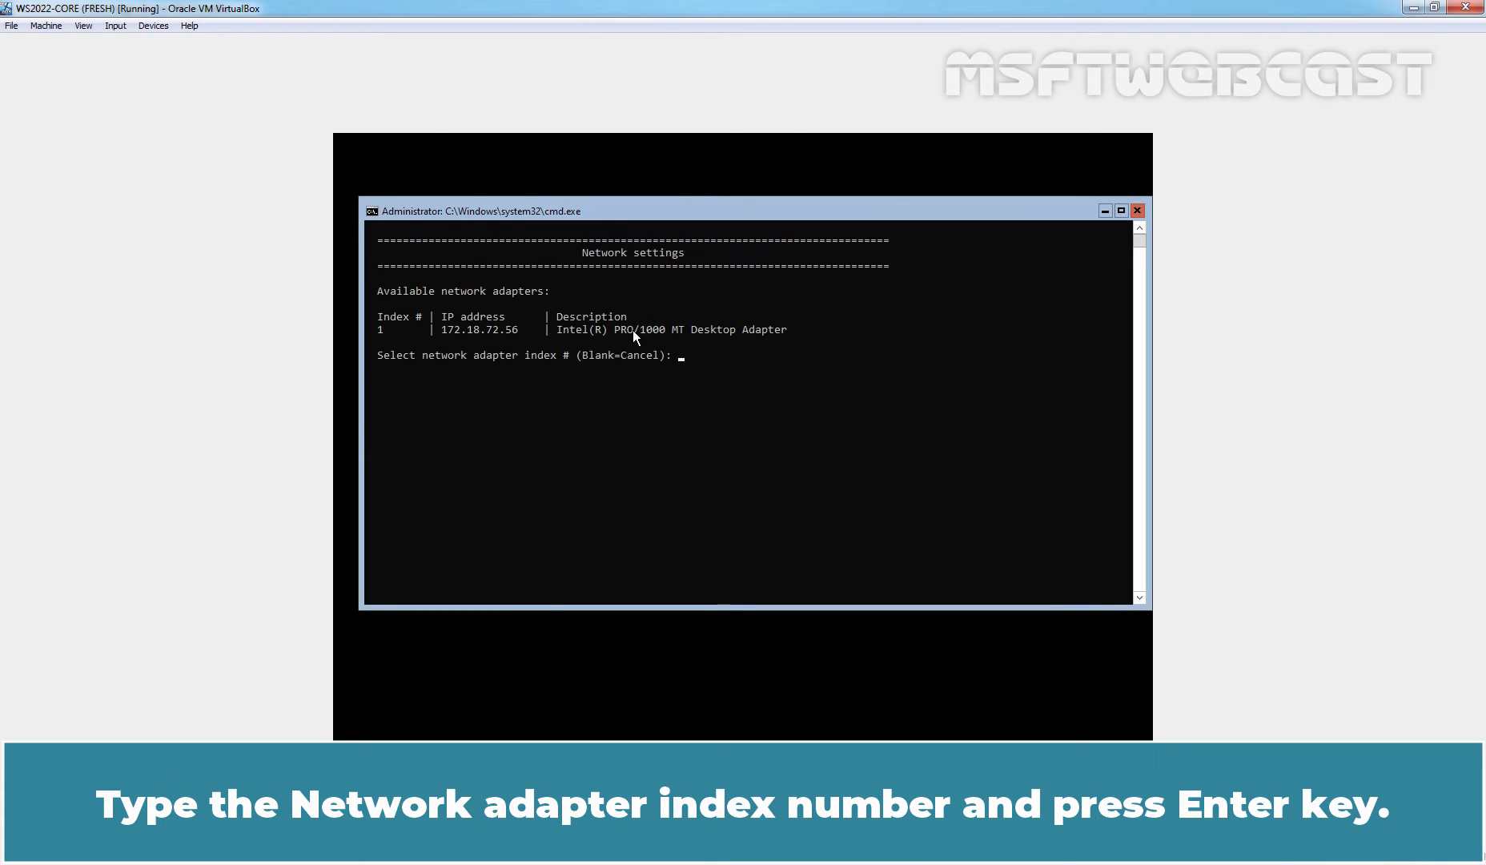
{"action": "type", "text": "1"}
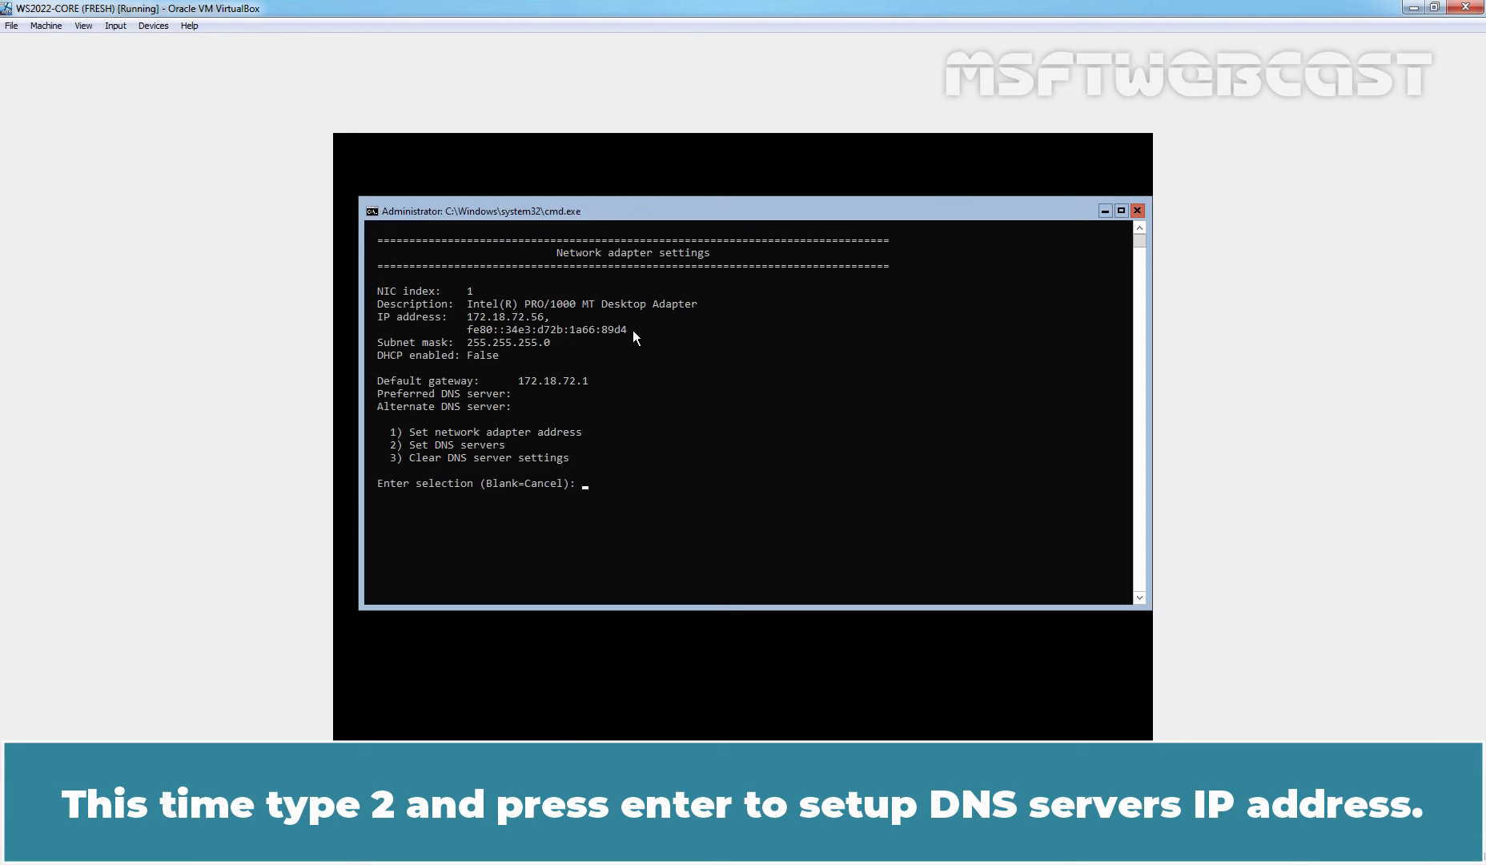
{"action": "type", "text": "2"}
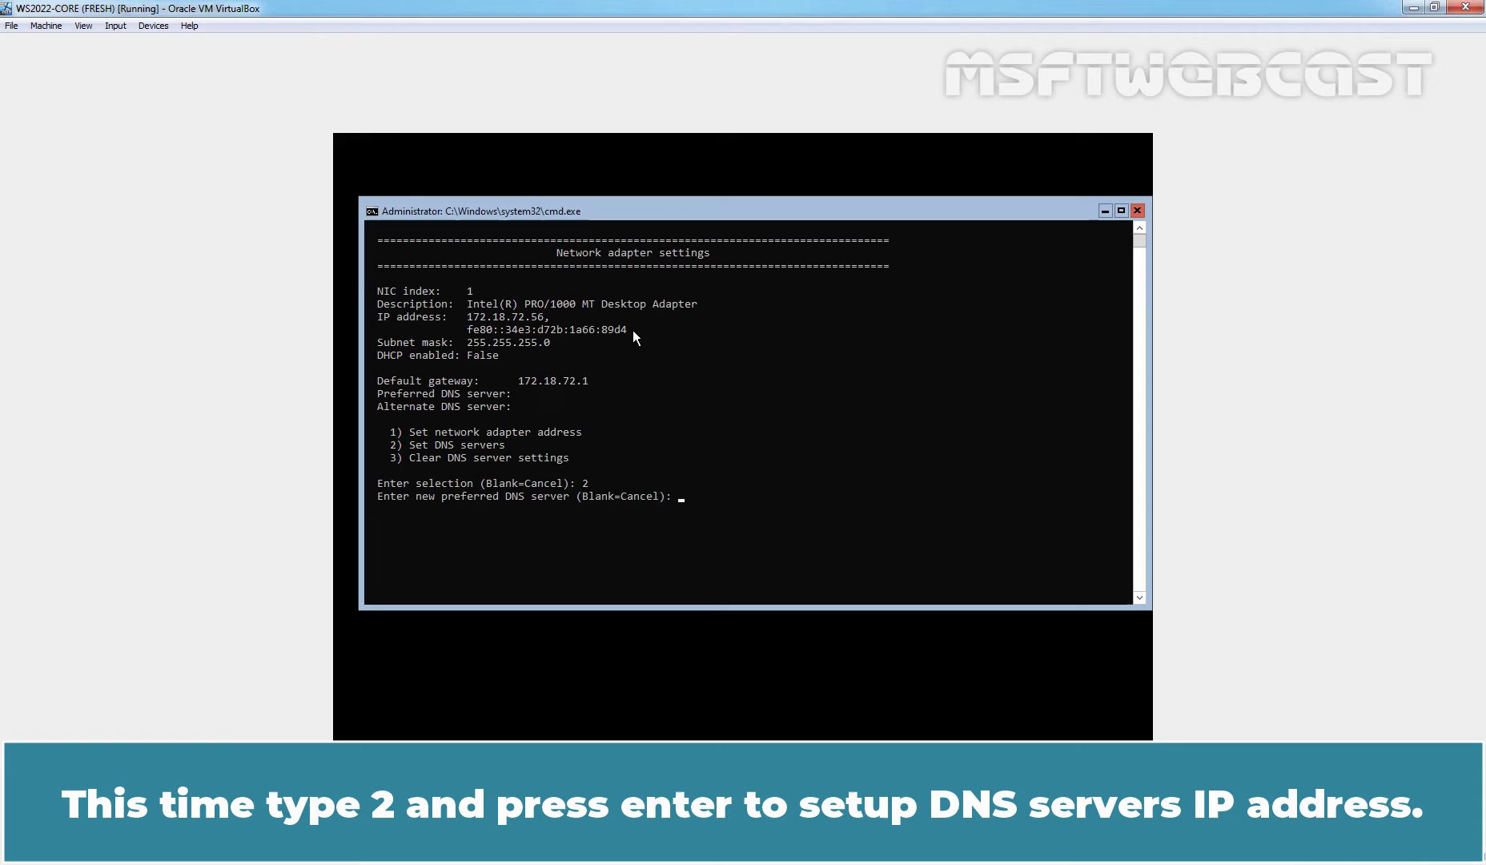
{"action": "type", "text": "172."}
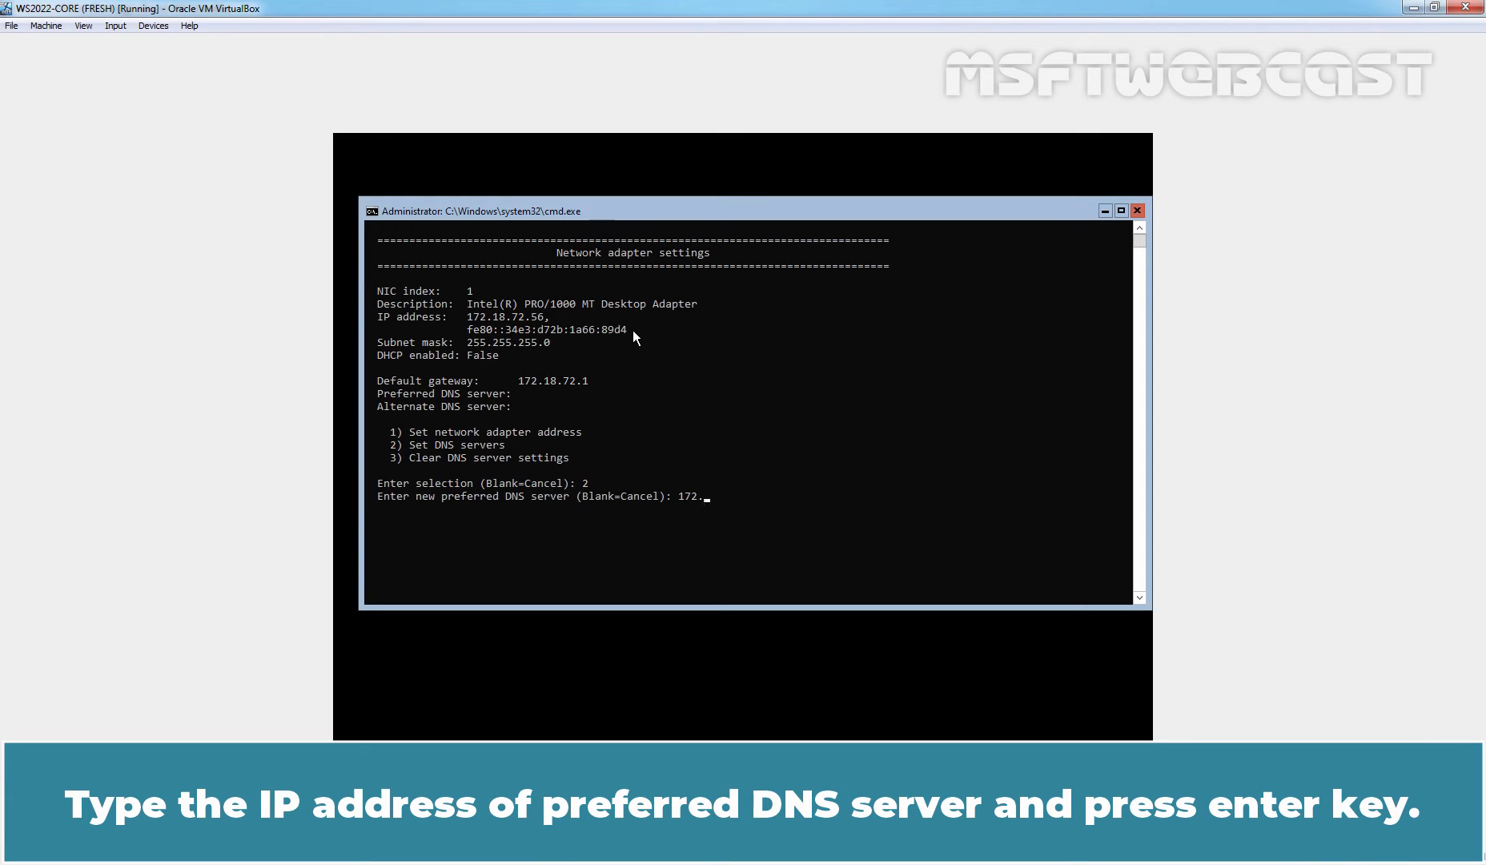
{"action": "type", "text": "18.72."}
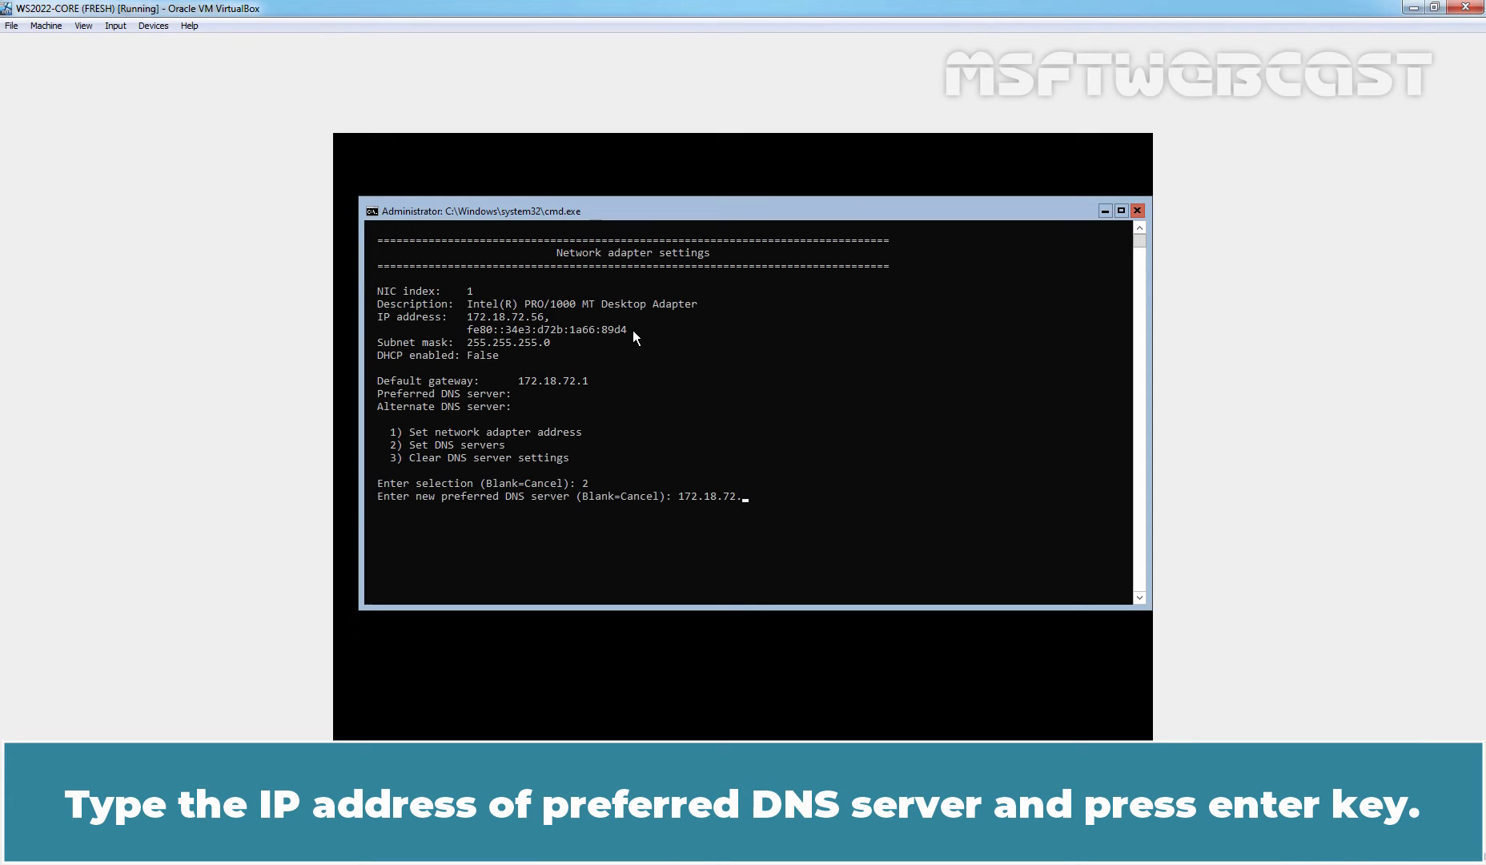
{"action": "key", "text": "Return"}
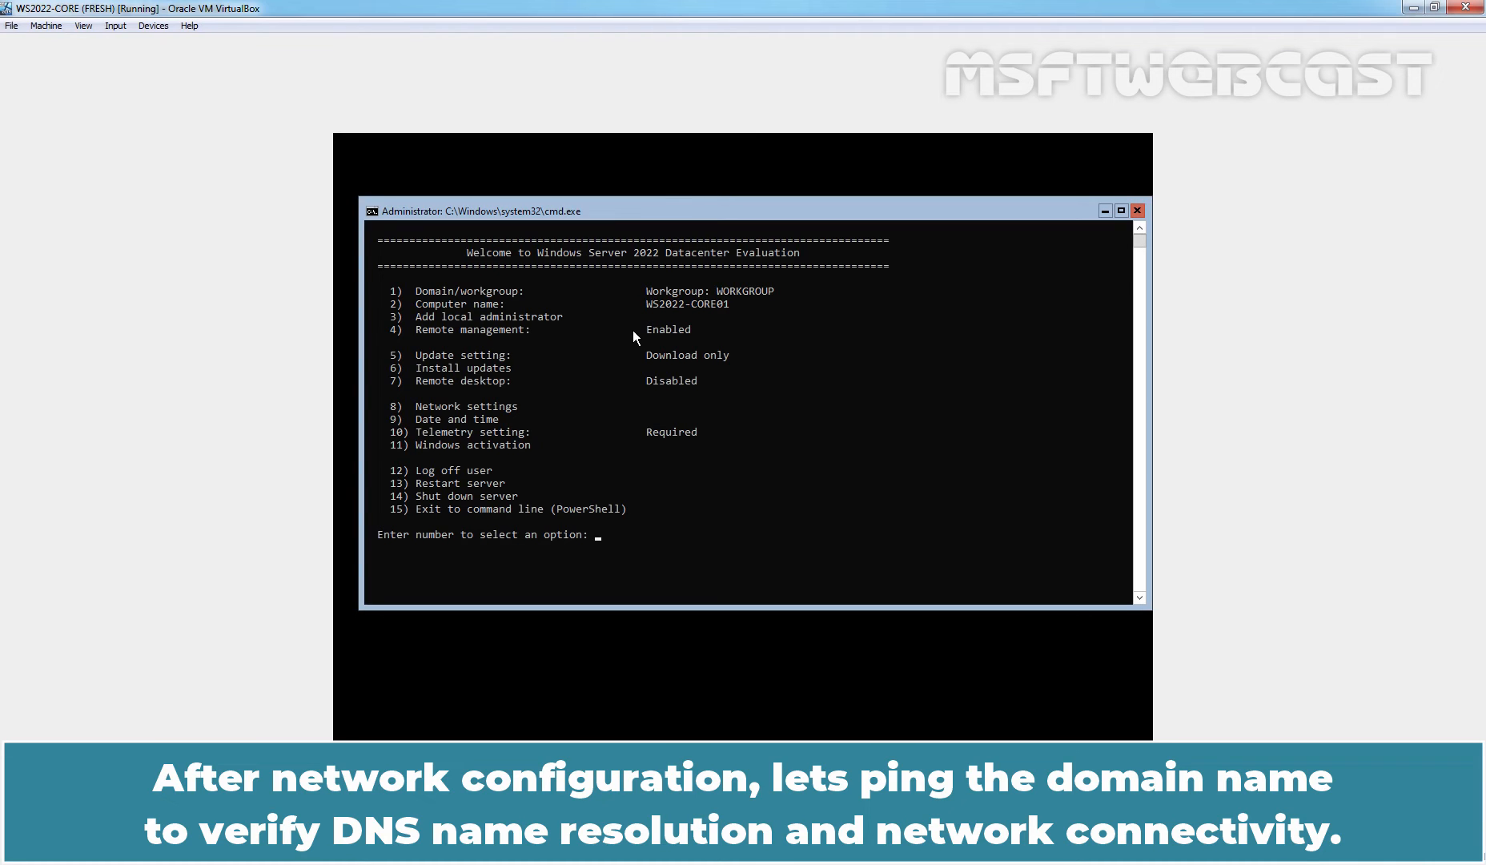
Exit to PowerShell, ping msftwebcast.com for four replies with 0% loss, and type sconfig
{"action": "type", "text": "1"}
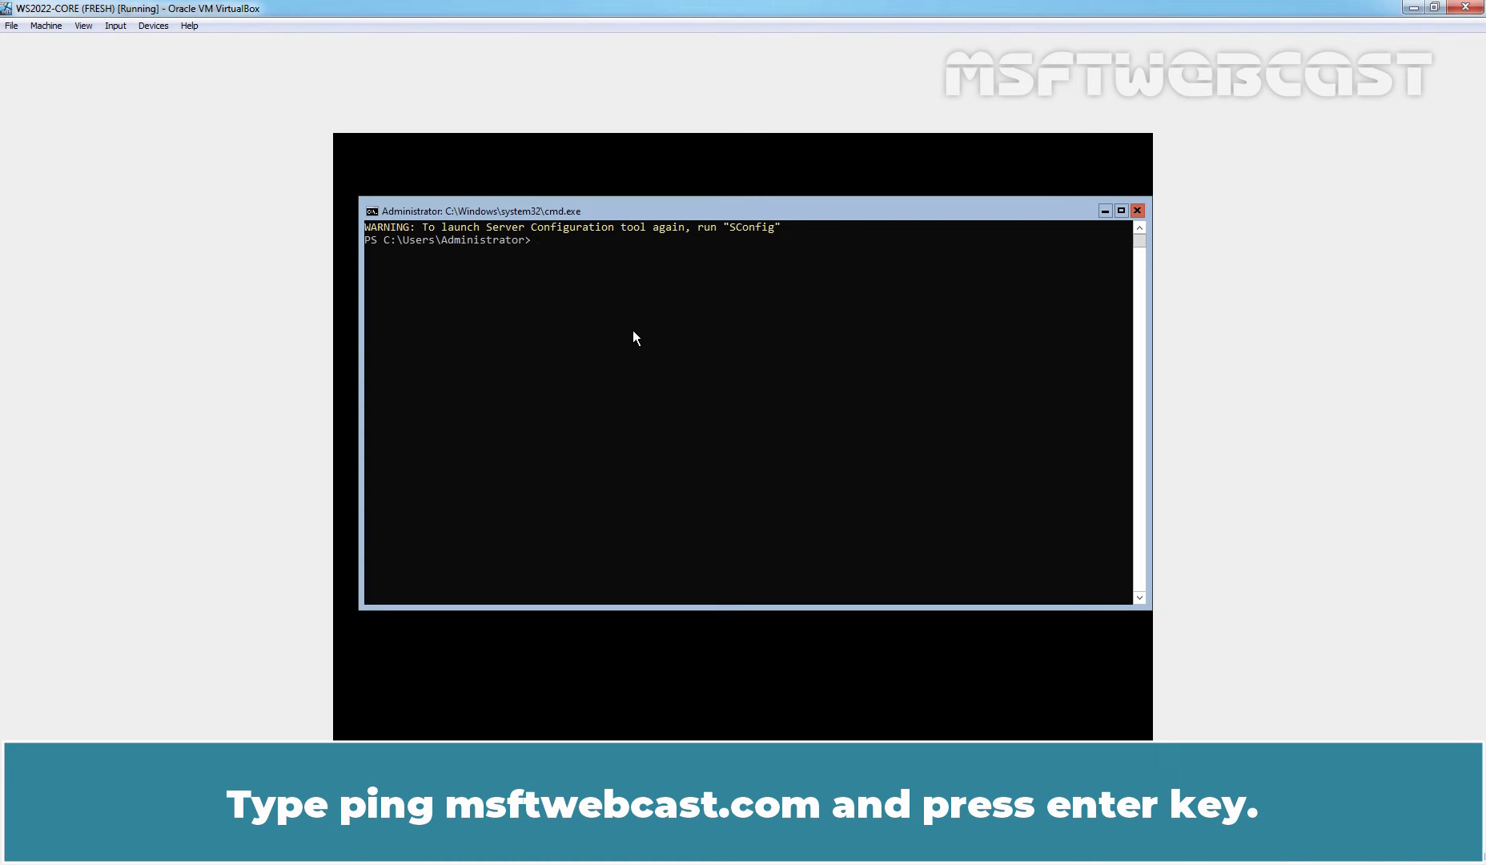
{"action": "type", "text": "ping msftwe"}
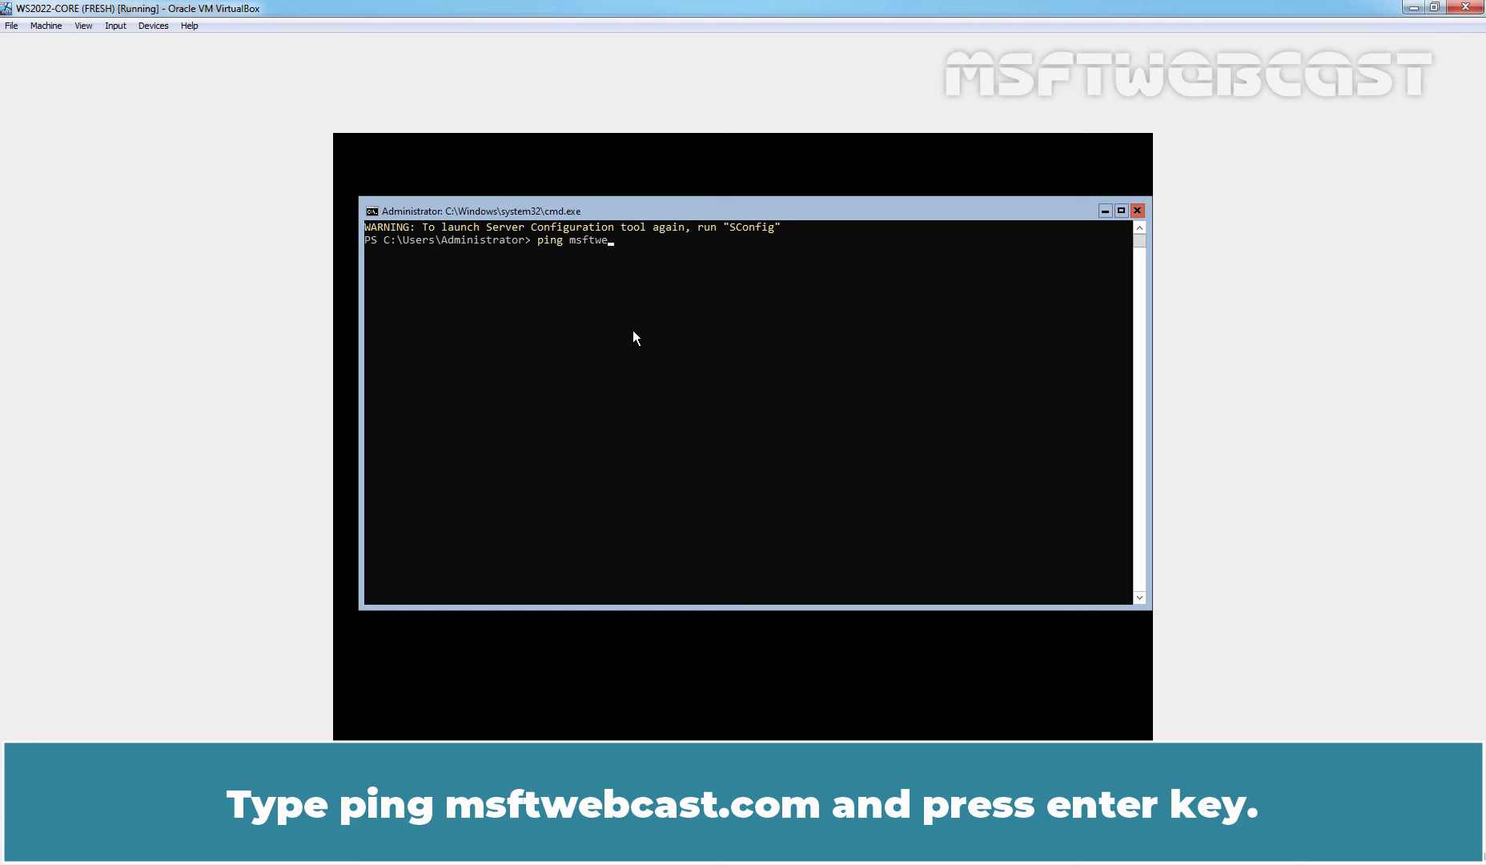
{"action": "type", "text": "bcast.com"}
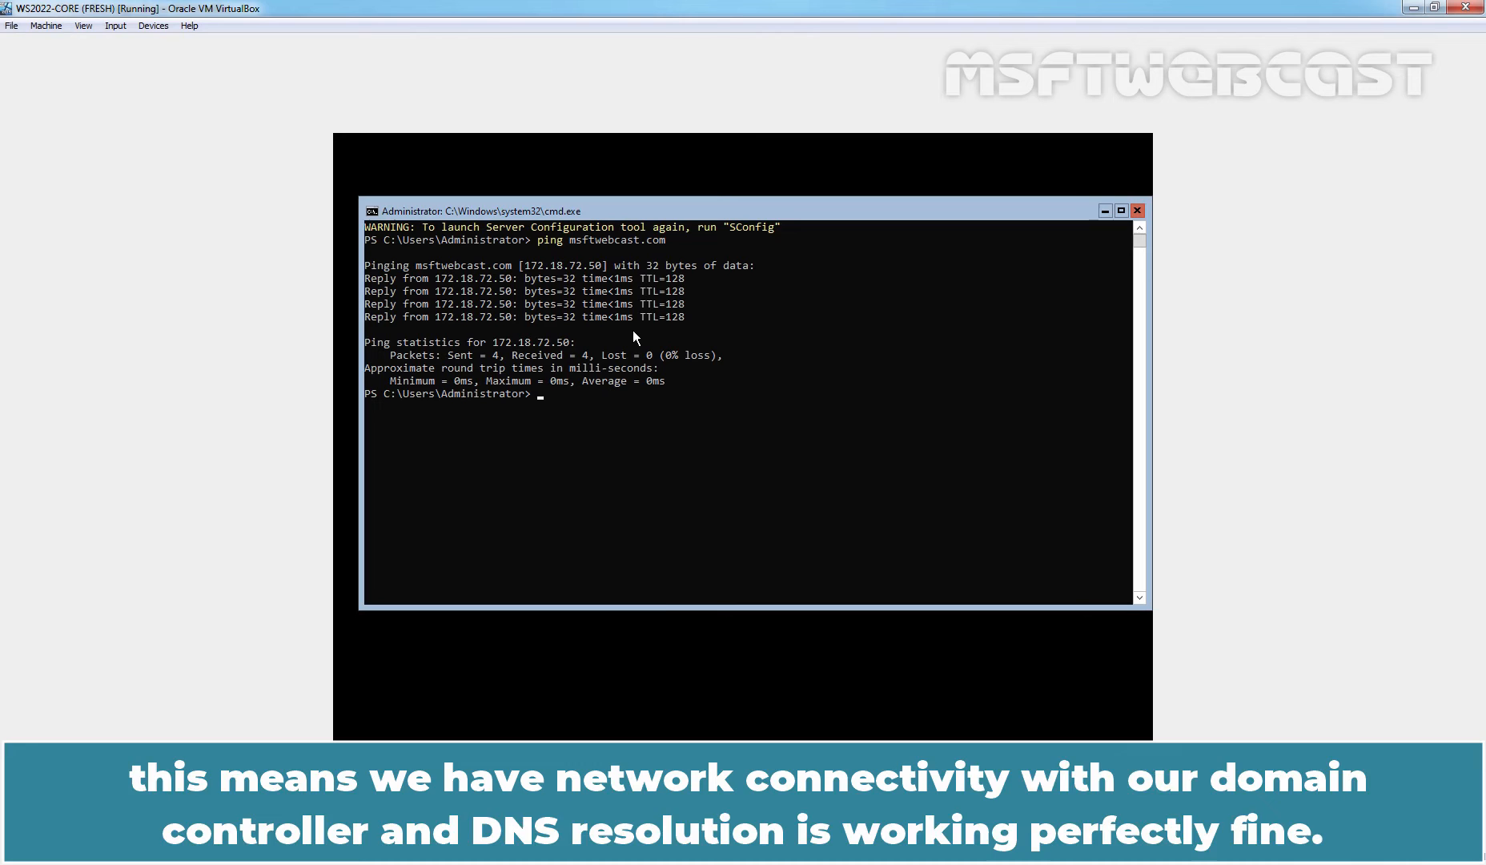
{"action": "type", "text": "sconfig"}
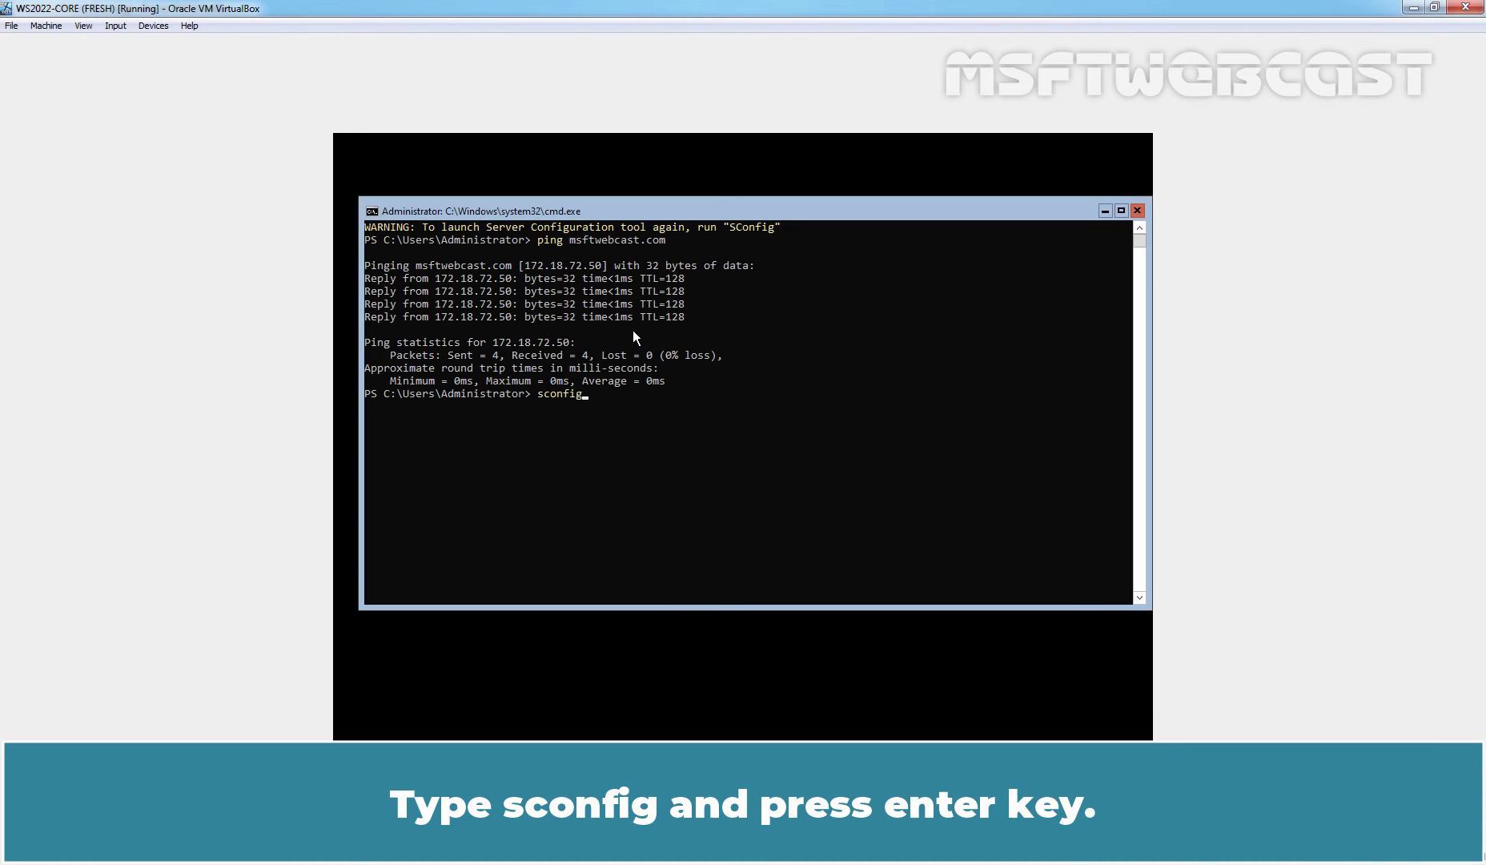
Join msftwebcast.com as msftwebcast\administrator, decline renaming (N), and restart (Y)
{"action": "key", "text": "Return"}
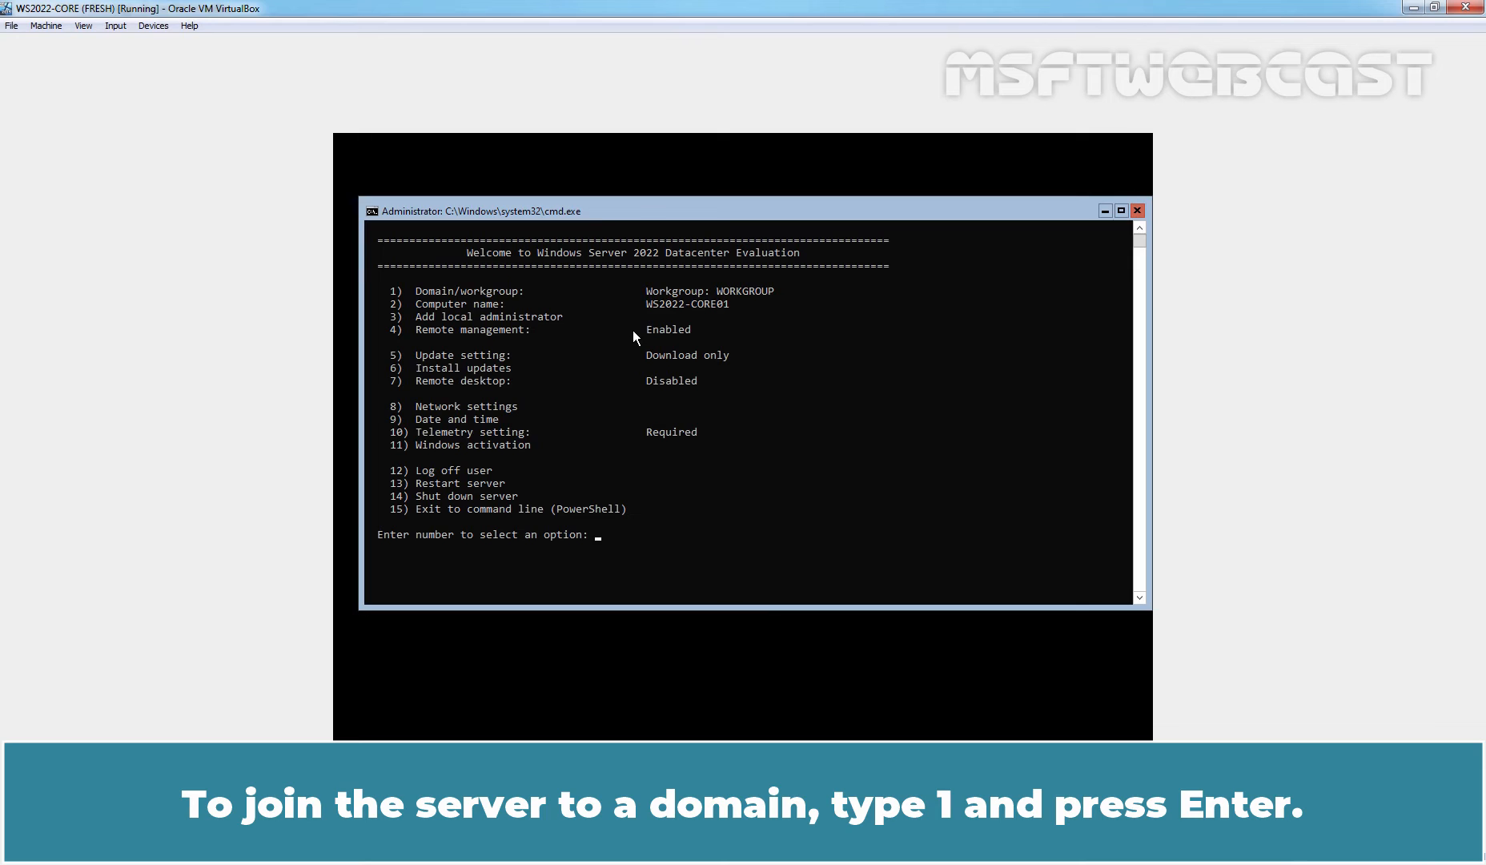
{"action": "type", "text": "1"}
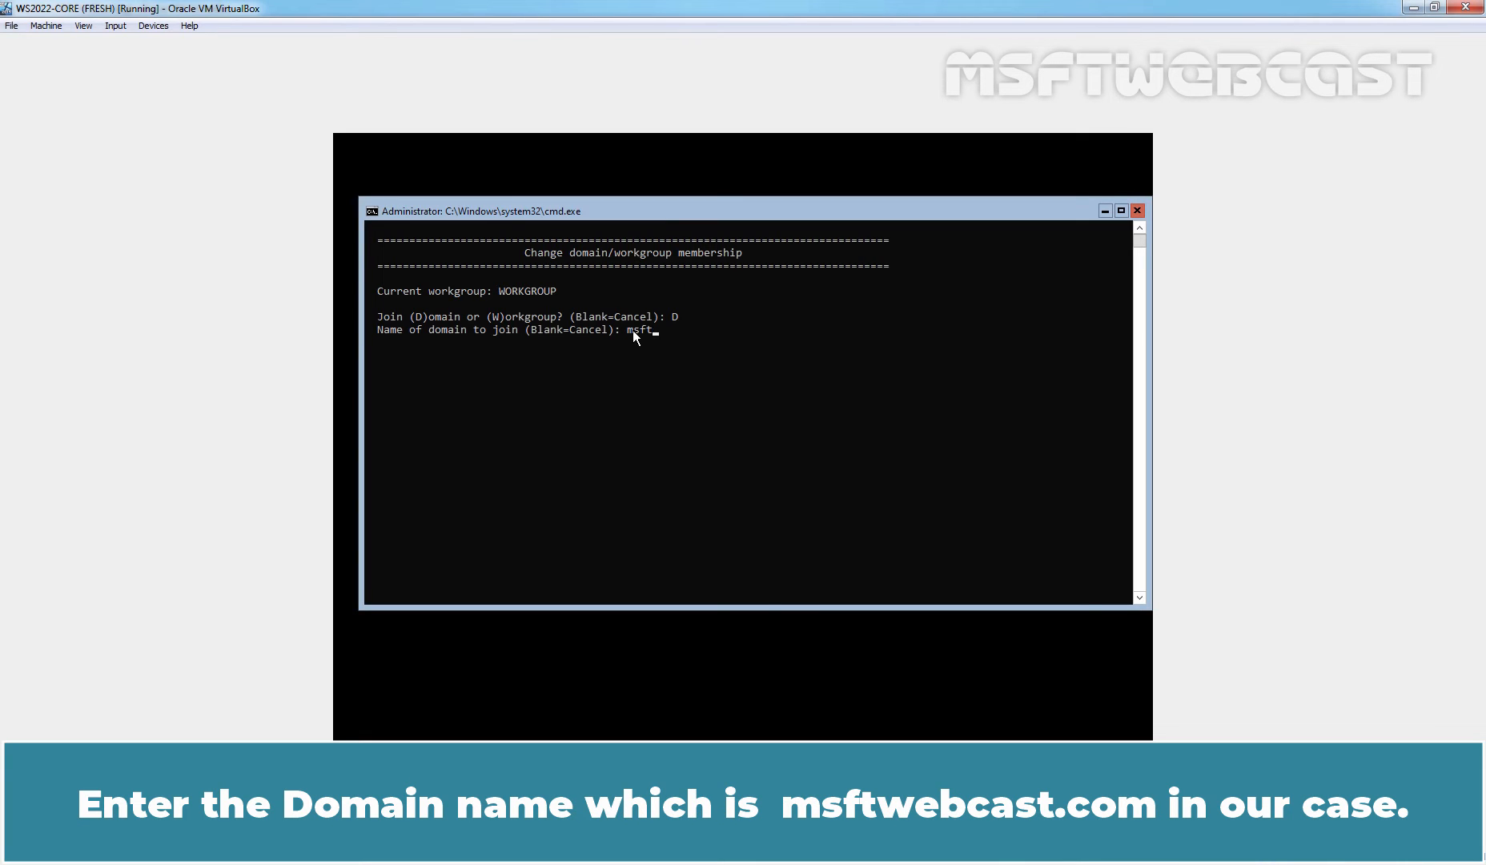
{"action": "type", "text": "webcast.com"}
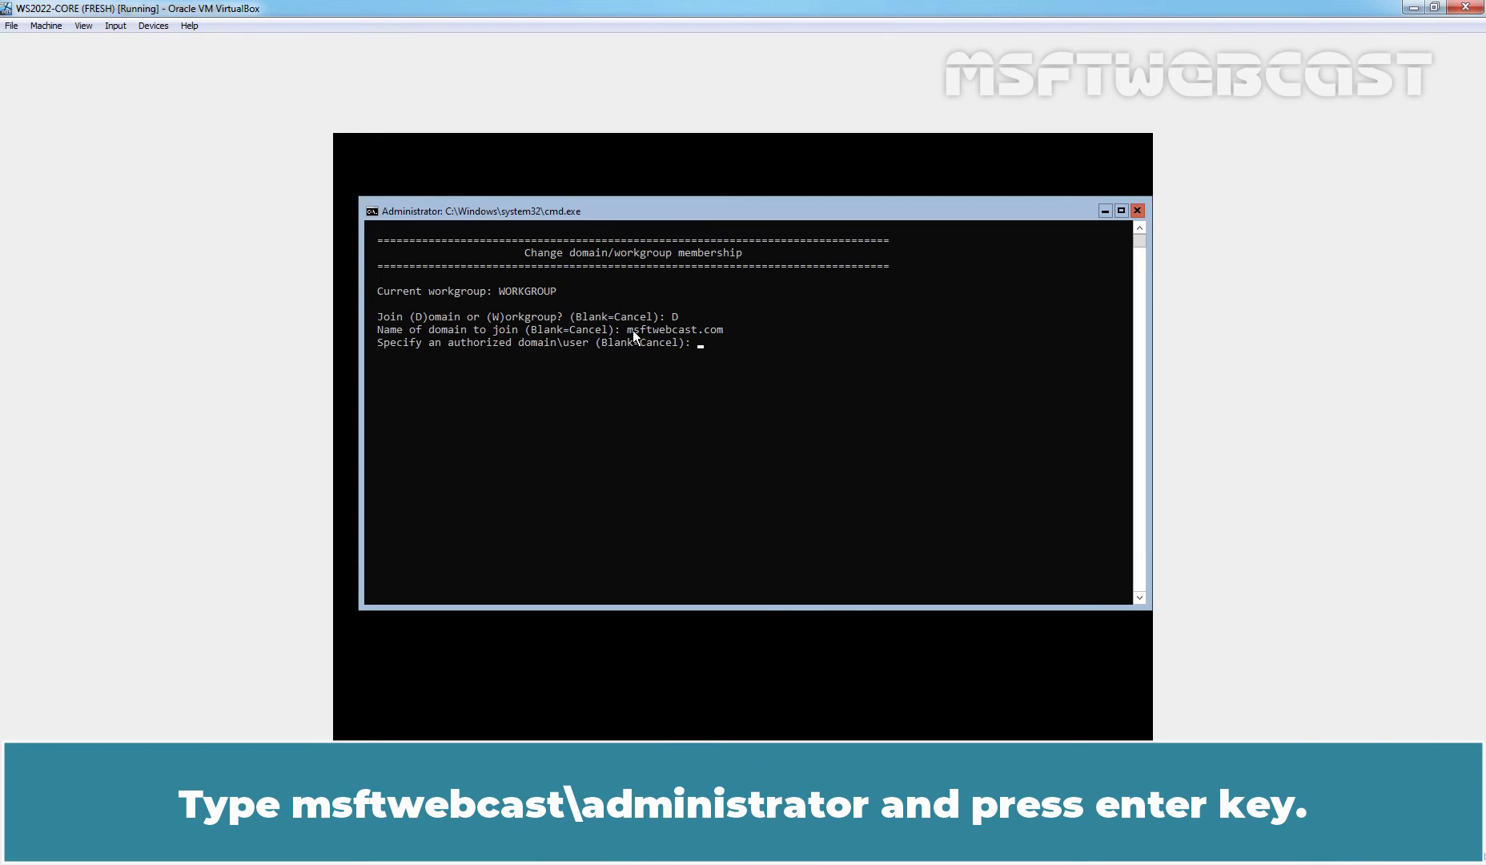
{"action": "type", "text": "msftwebcast"}
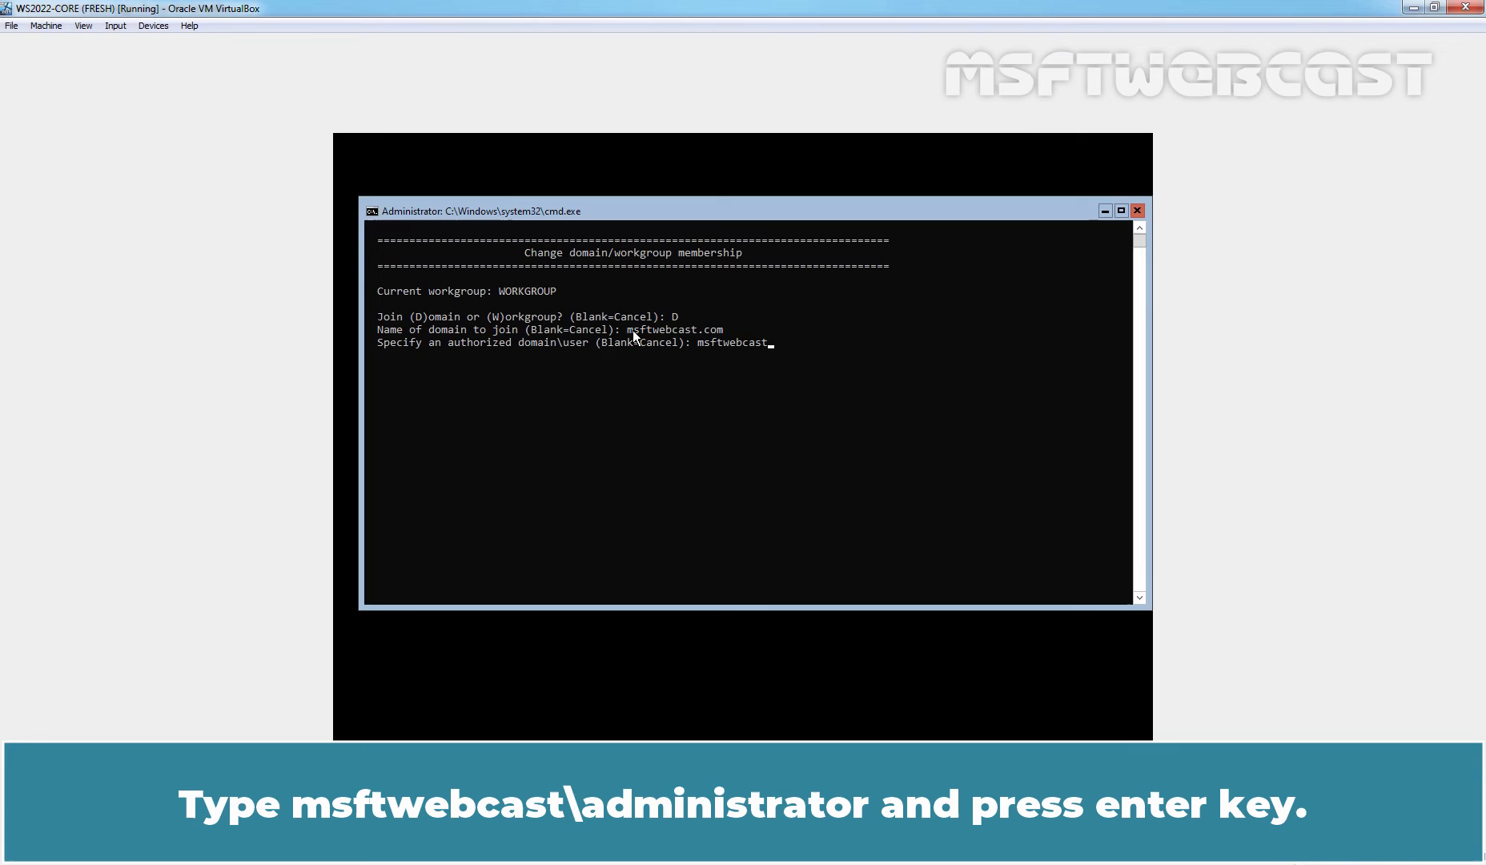
{"action": "type", "text": "\\administrator"}
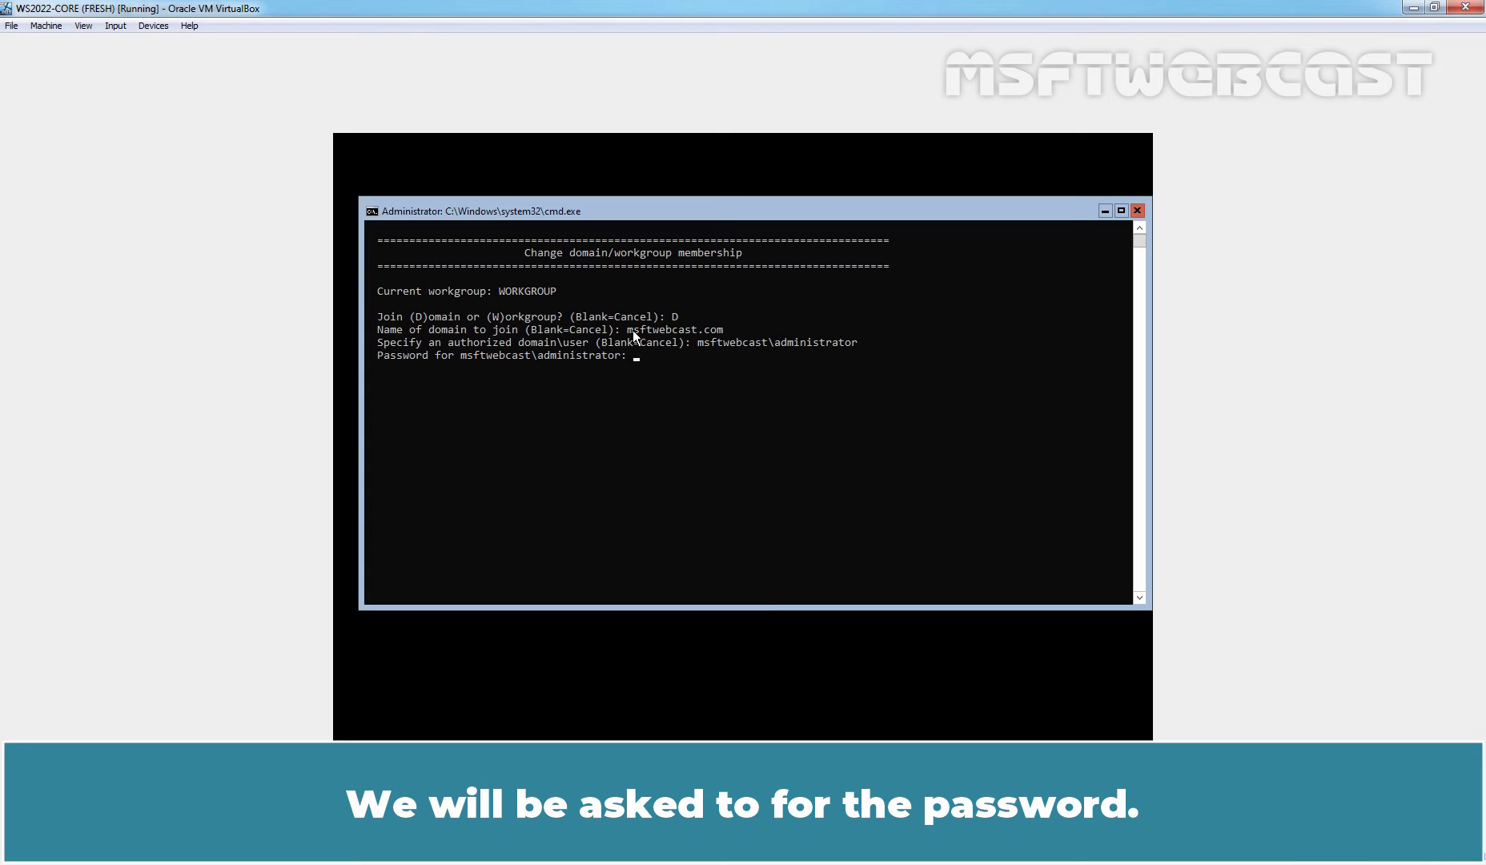
{"action": "type", "text": "**"}
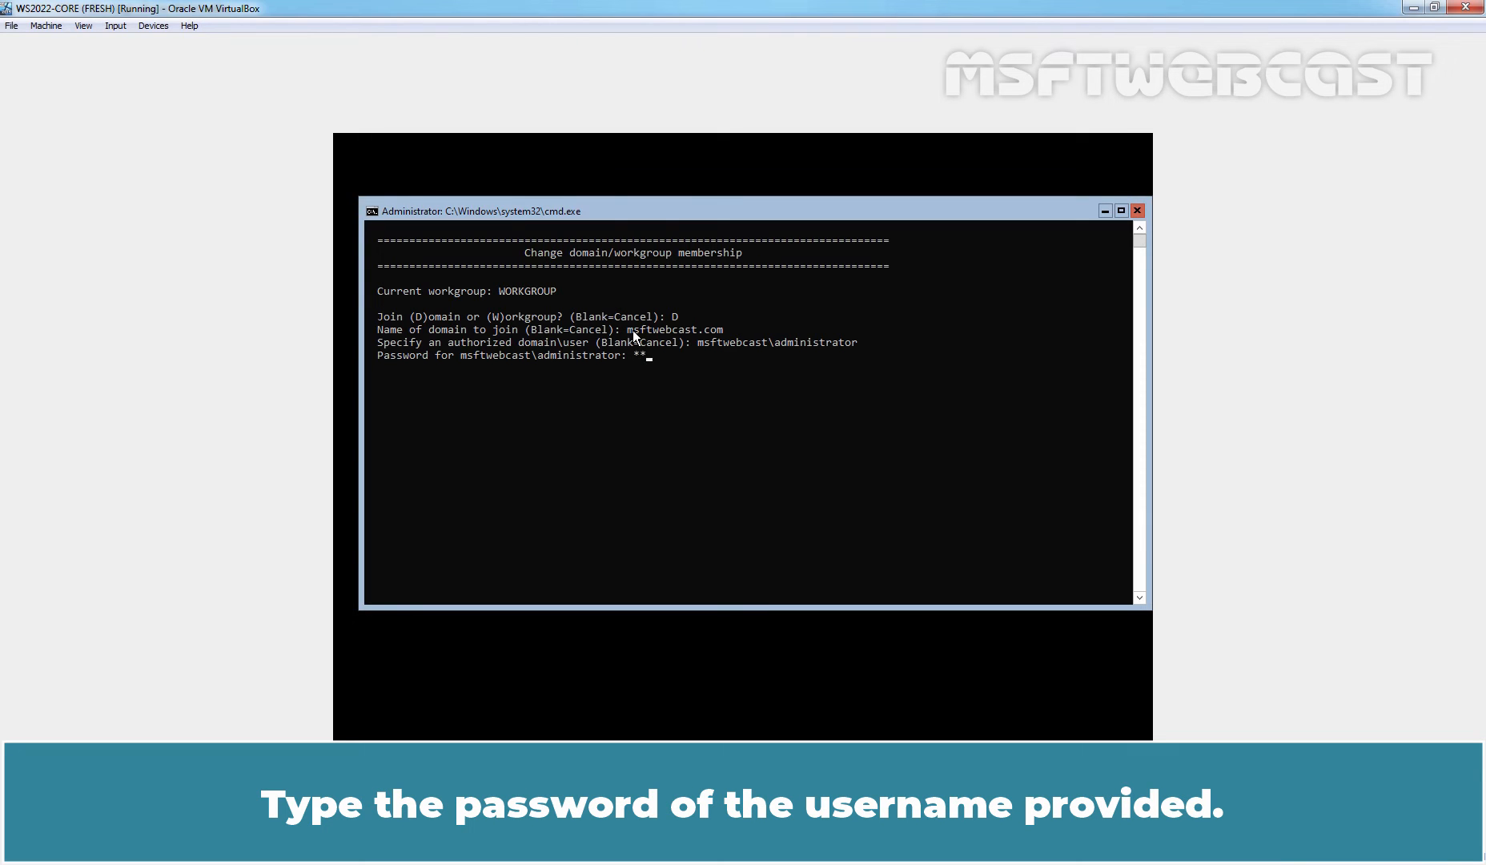
{"action": "type", "text": "password"}
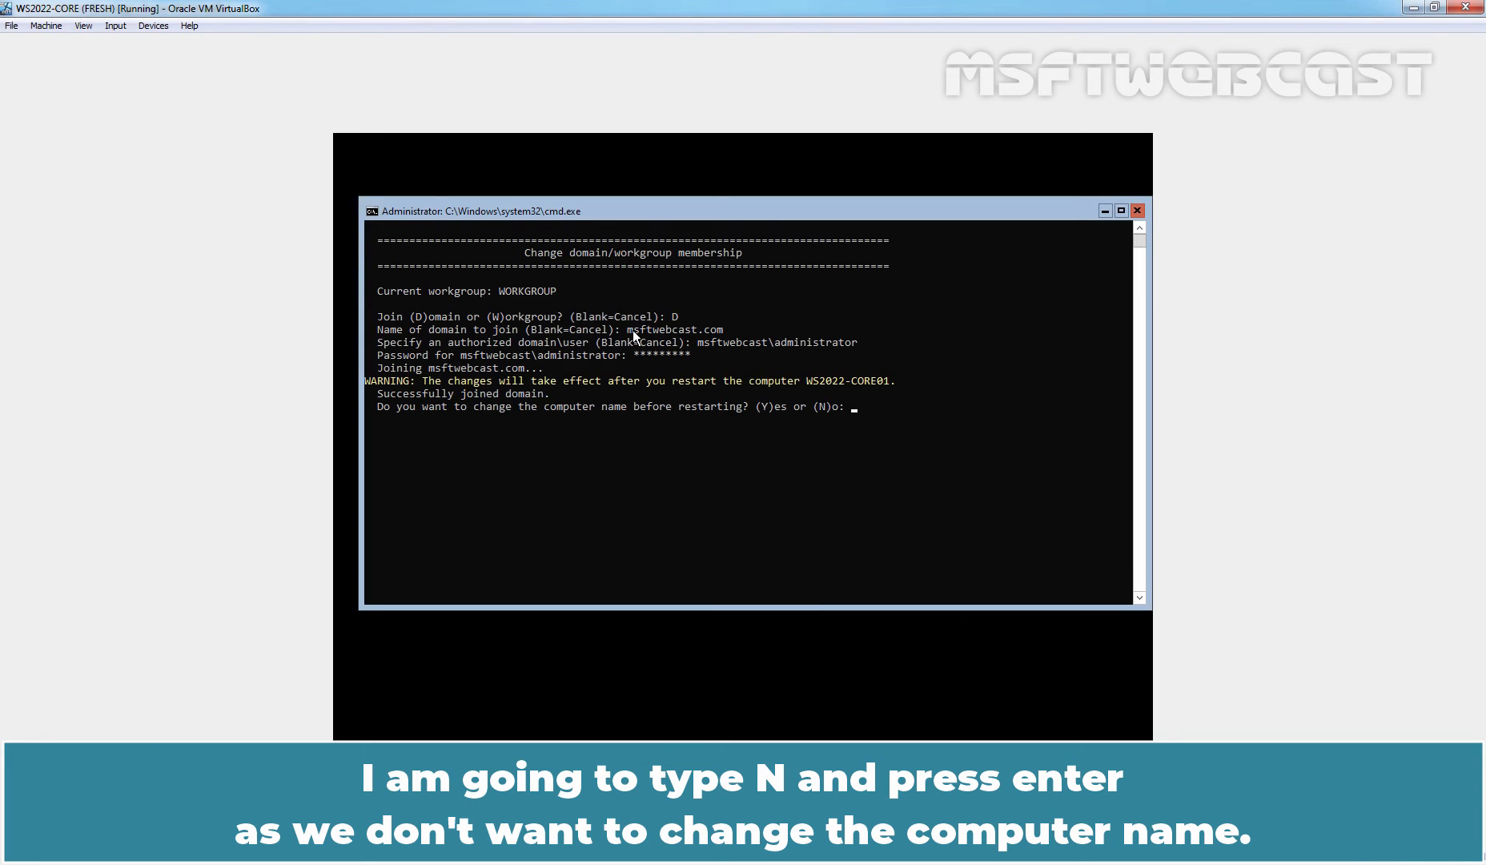
{"action": "type", "text": "n"}
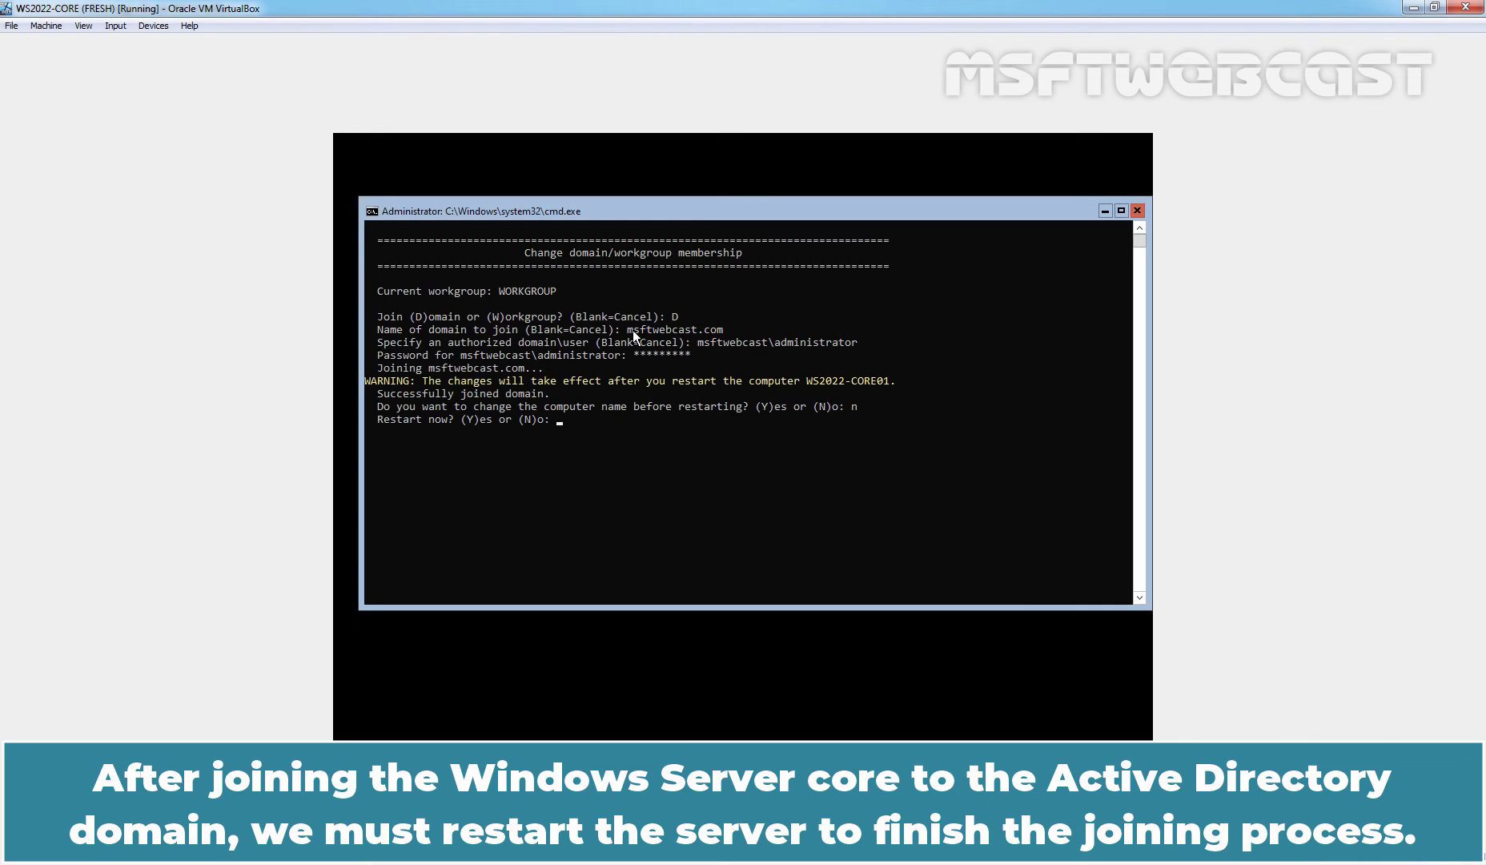
{"action": "type", "text": "y"}
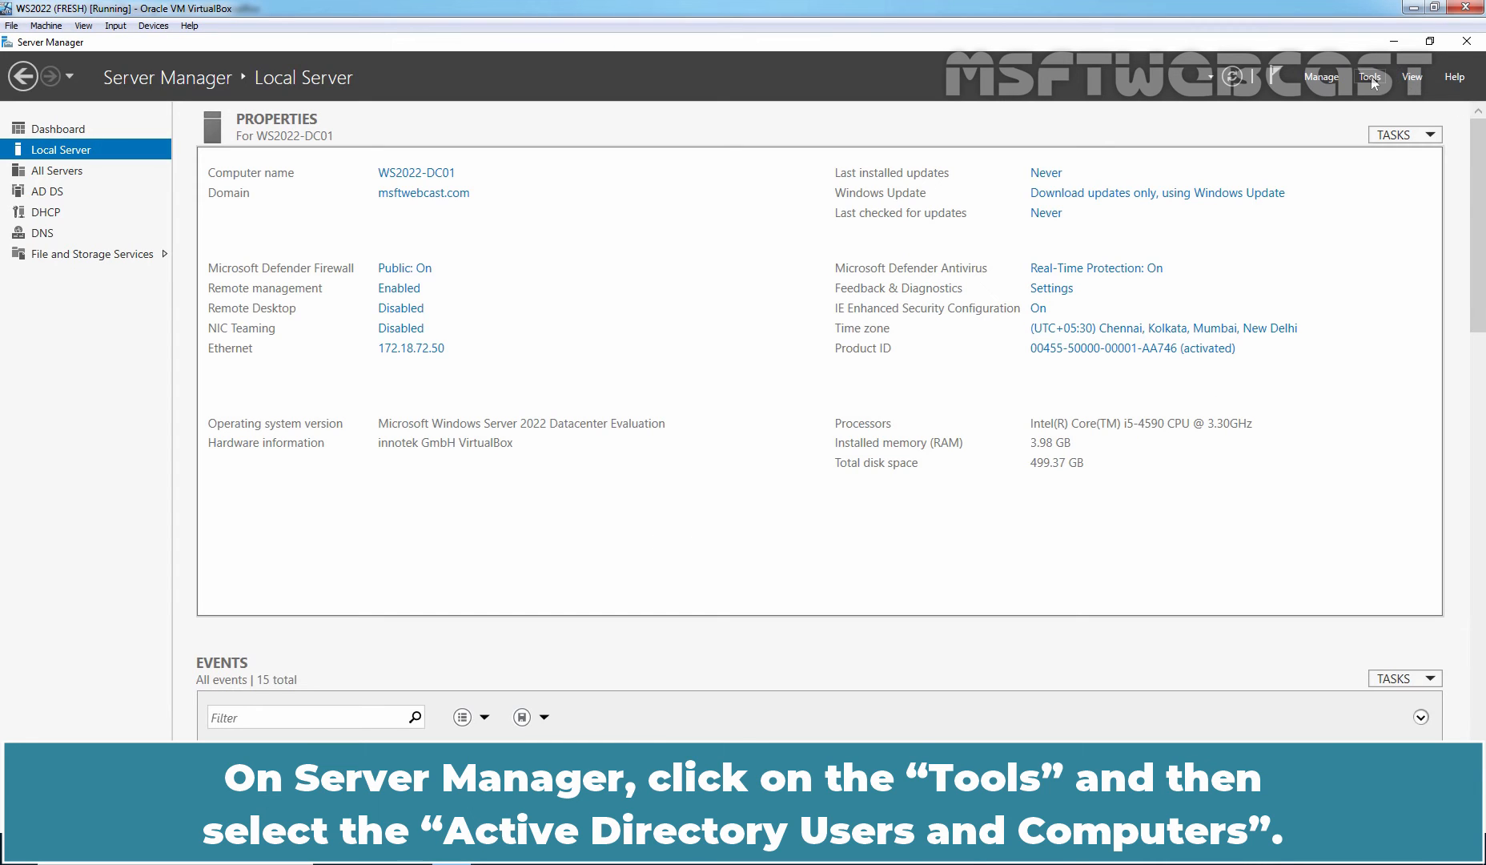
Open the Tools menu in the domain controller's Server Manager
{"action": "left_click", "coordinate": [1369, 77]}
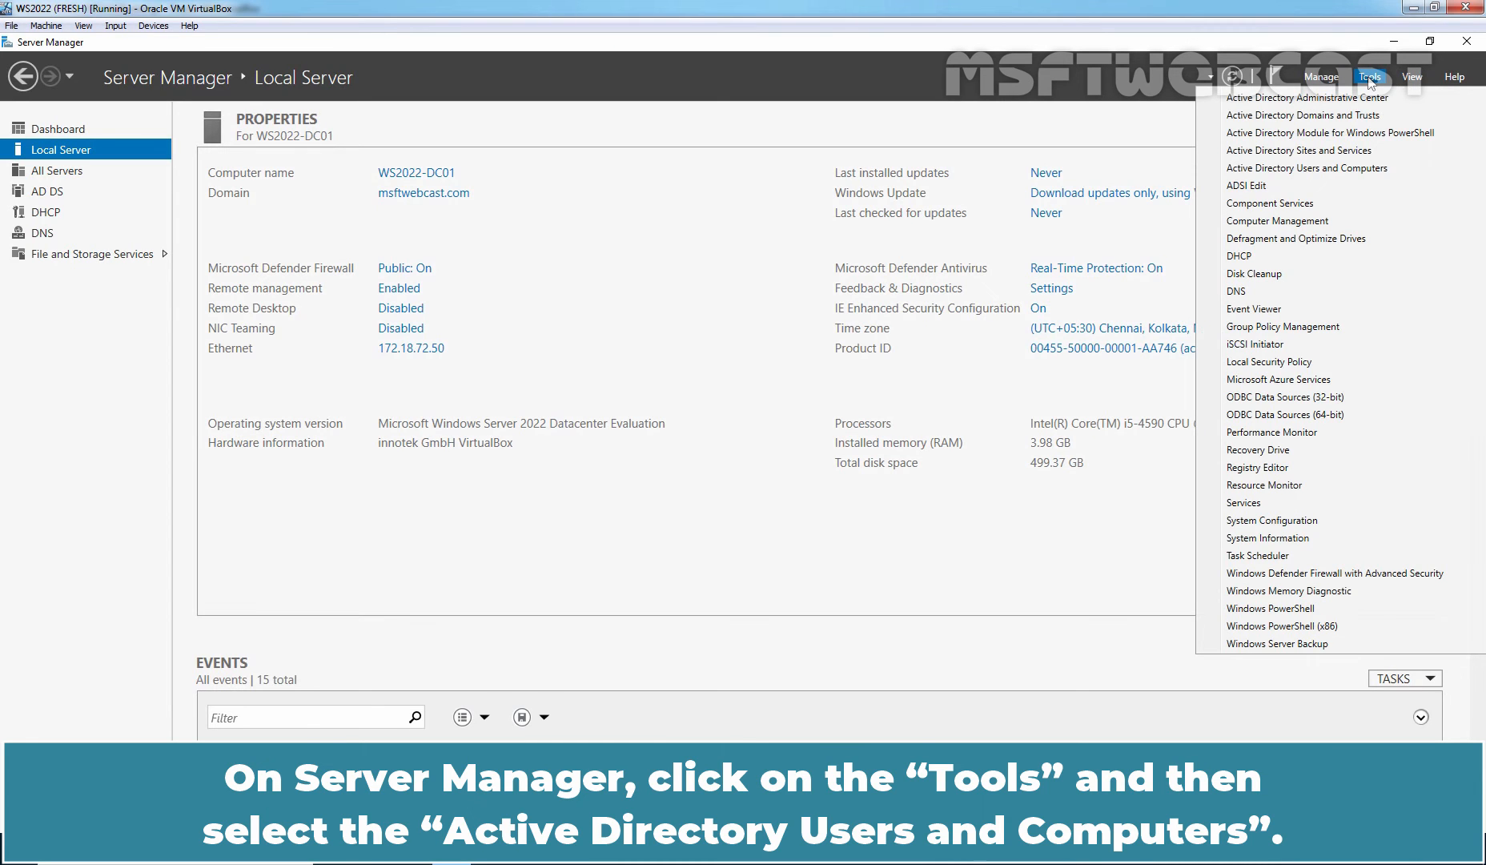
{"action": "mouse_move", "coordinate": [1306, 169]}
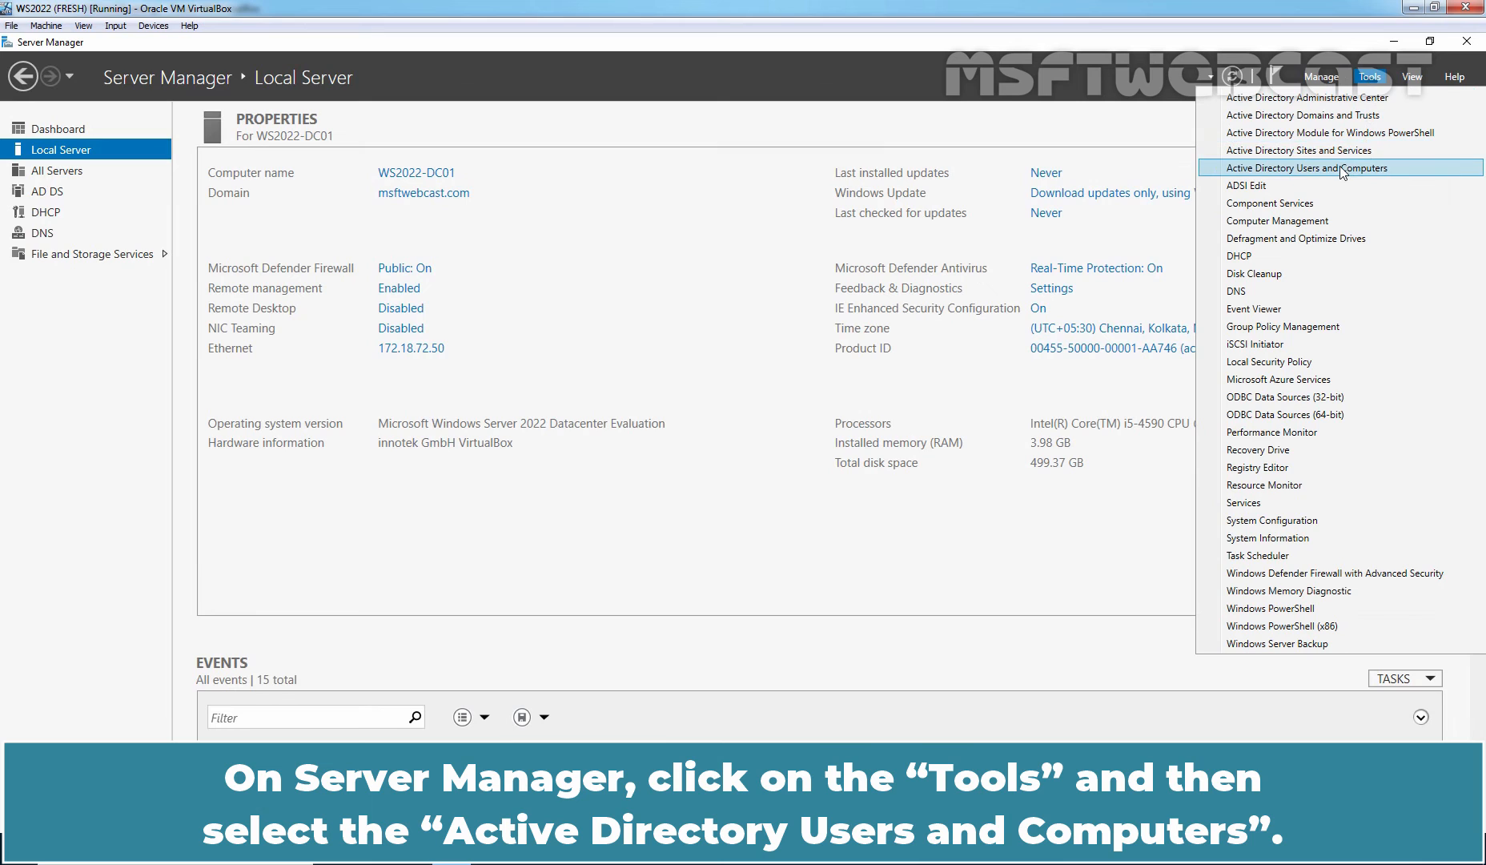
Launch Active Directory Users and Computers and select Computers, listing WS2022-CORE01
{"action": "left_click", "coordinate": [1307, 168]}
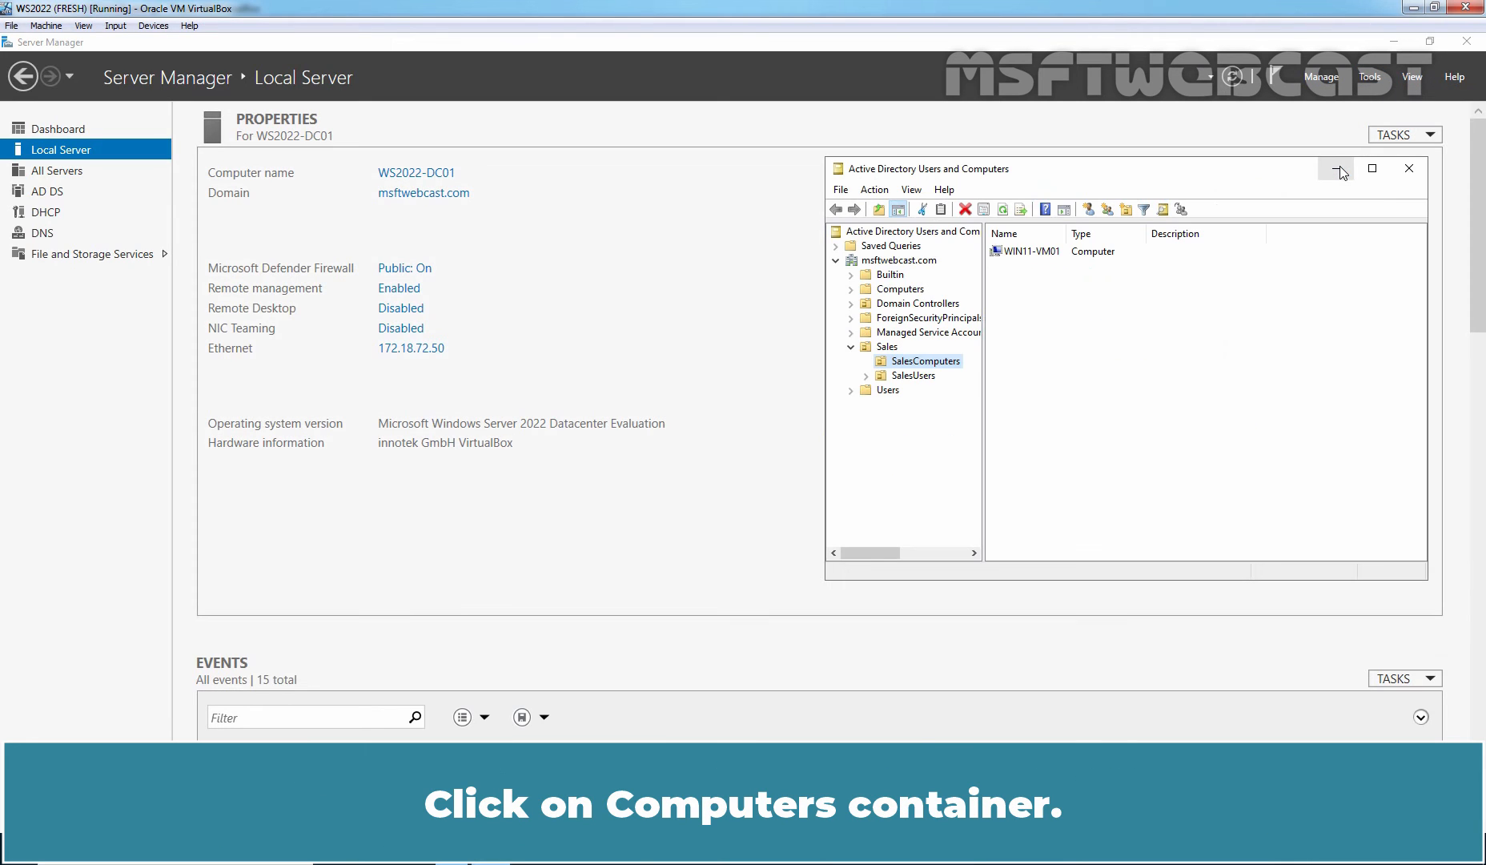
{"action": "left_click", "coordinate": [900, 289]}
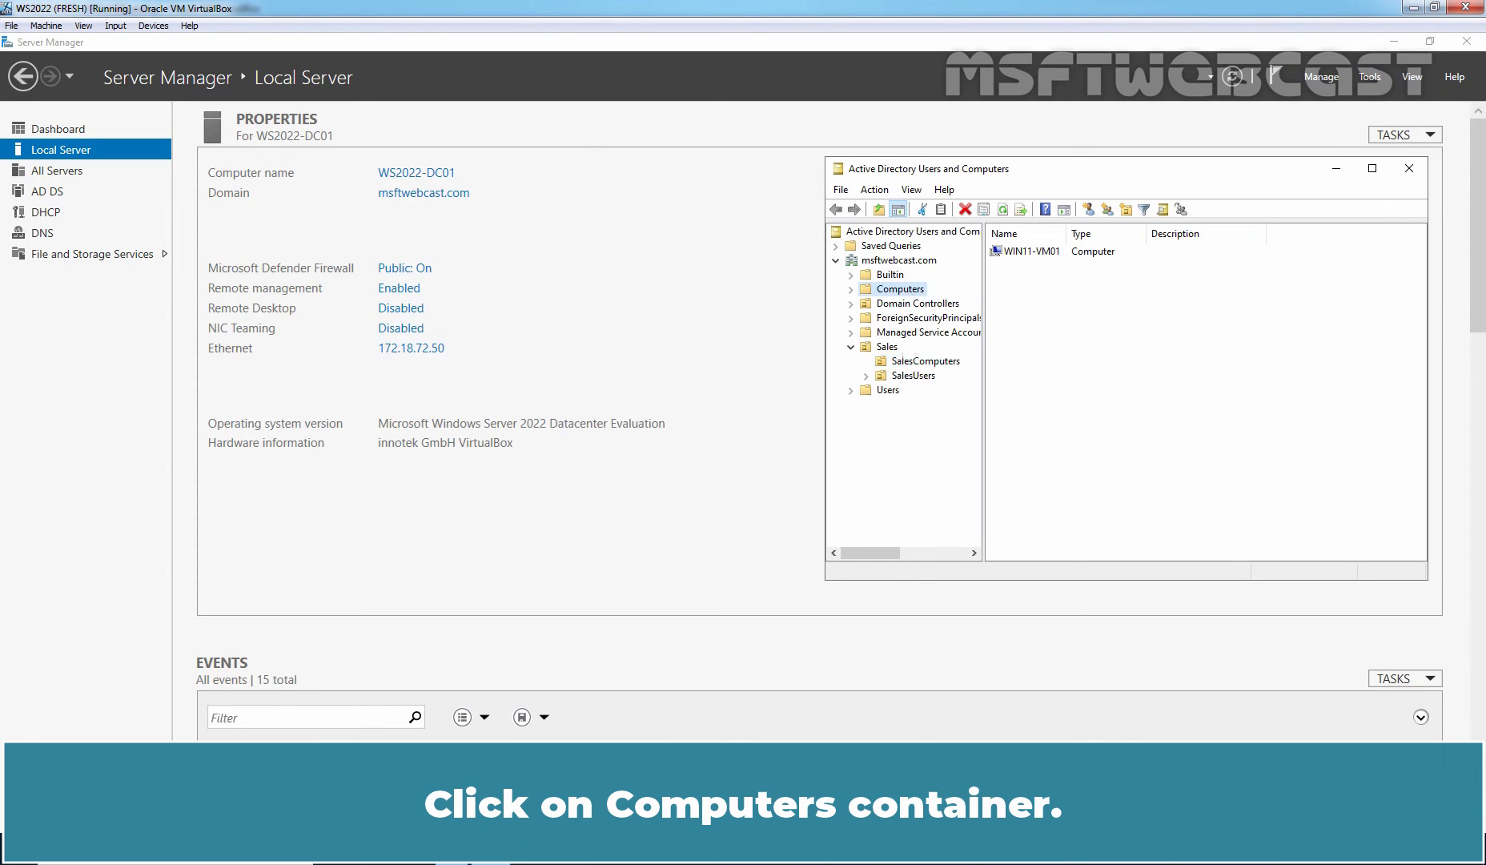
{"action": "left_click", "coordinate": [899, 288]}
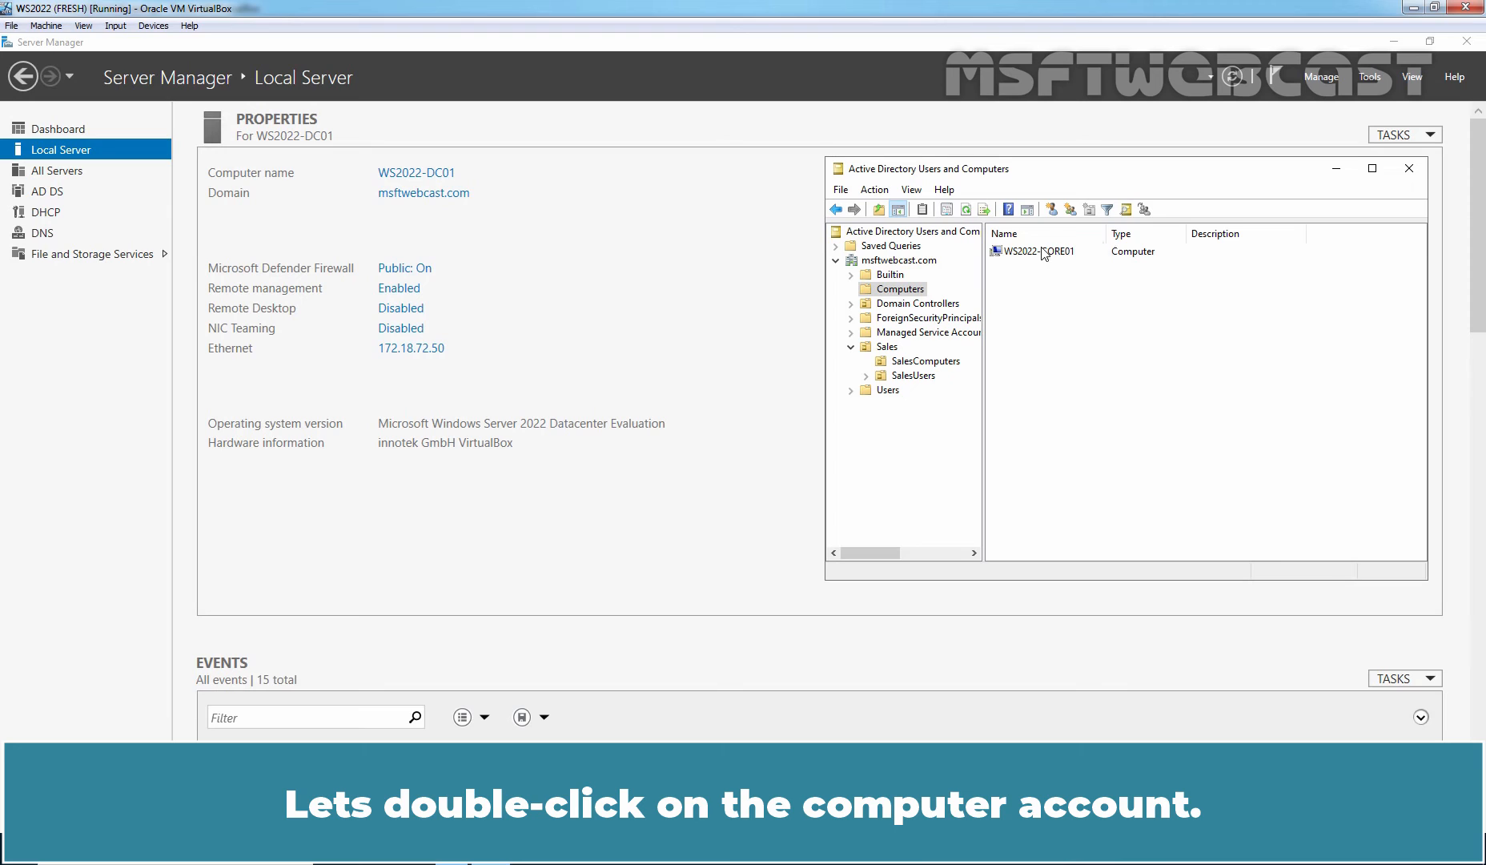
Open WS2022-CORE01's Operating System tab: Windows Server 2022 Datacenter Evaluation 10.0 (20348)
{"action": "double_click", "coordinate": [1039, 251]}
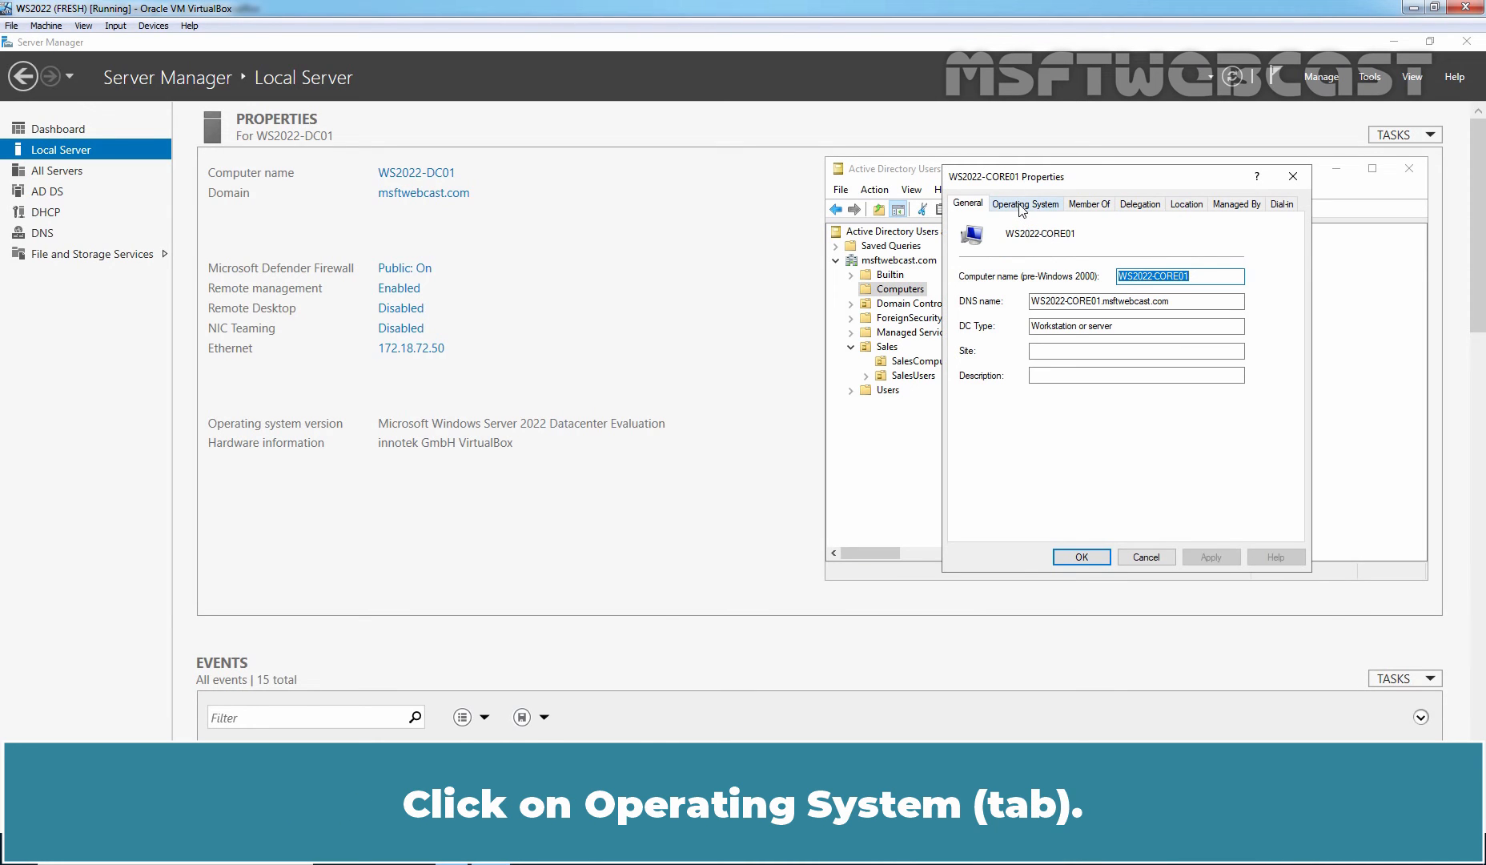
{"action": "left_click", "coordinate": [1025, 203]}
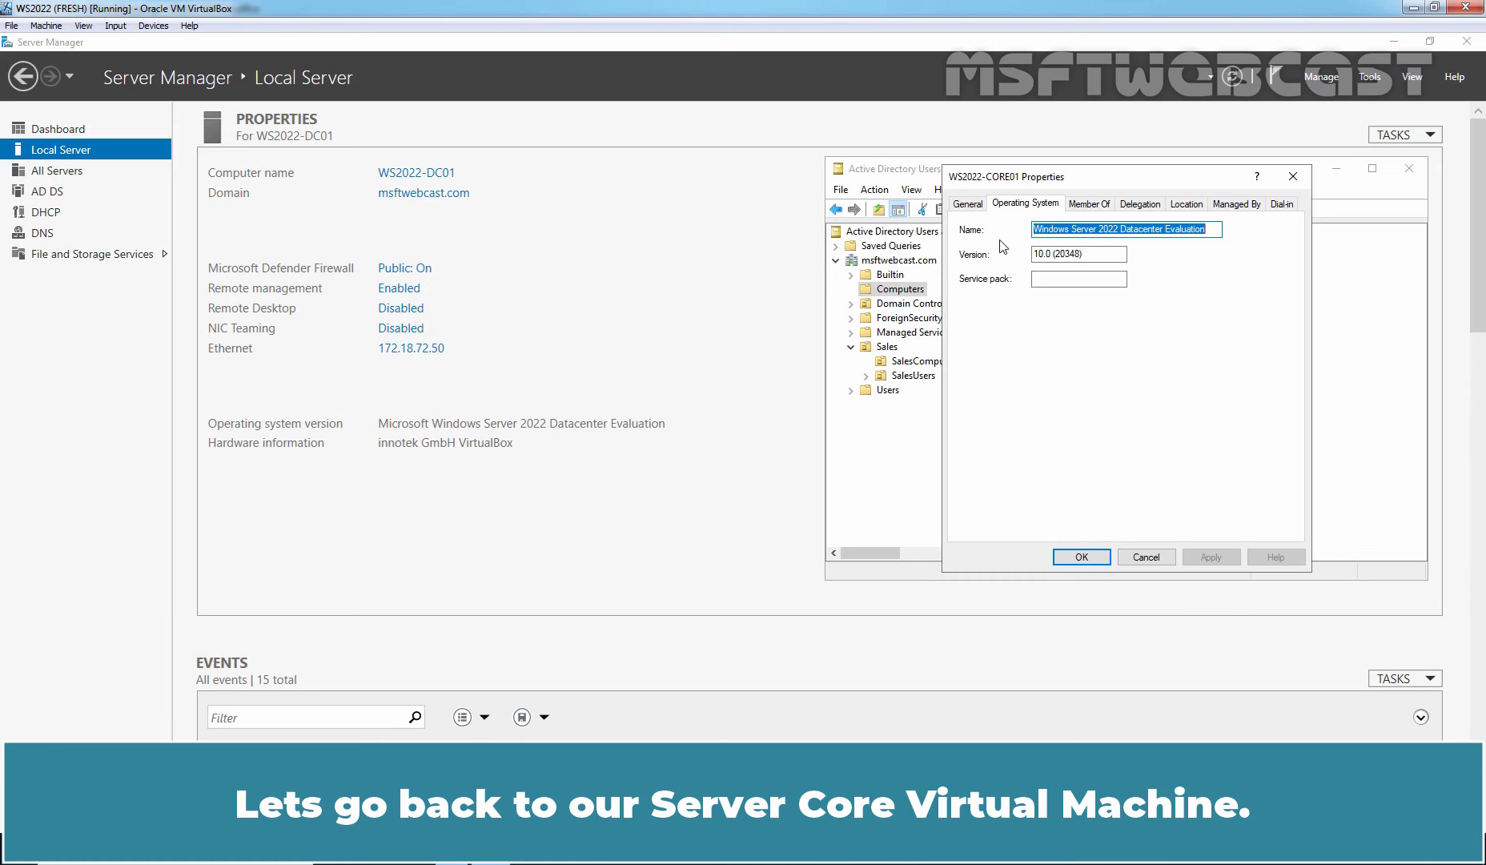
{"action": "mouse_move", "coordinate": [976, 283]}
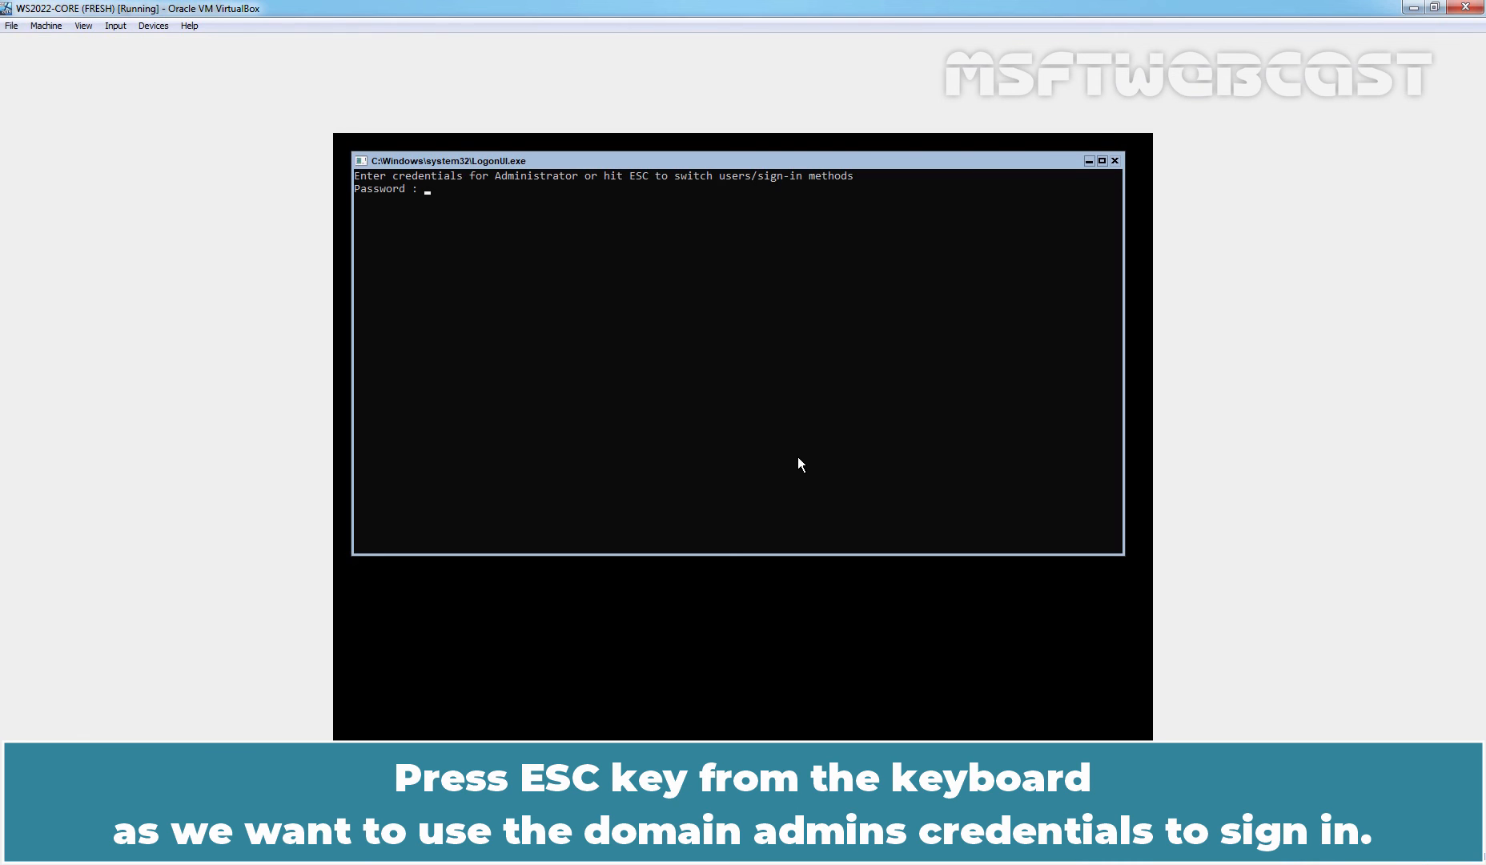
Switch to another user and sign in as the MSFTWEBCAST domain administrator
{"action": "key", "text": "Escape"}
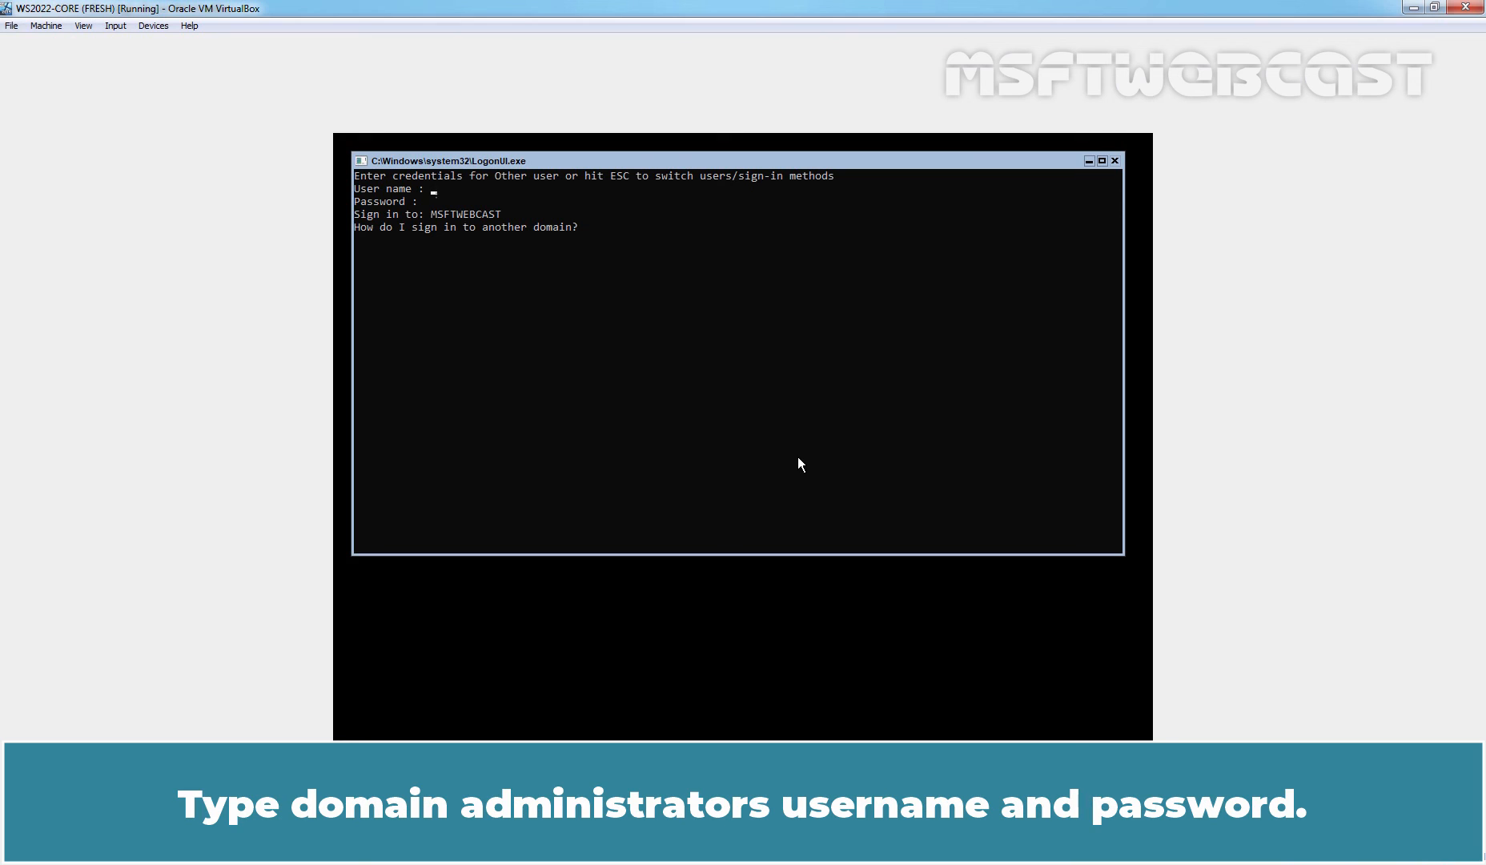
{"action": "type", "text": "administrator"}
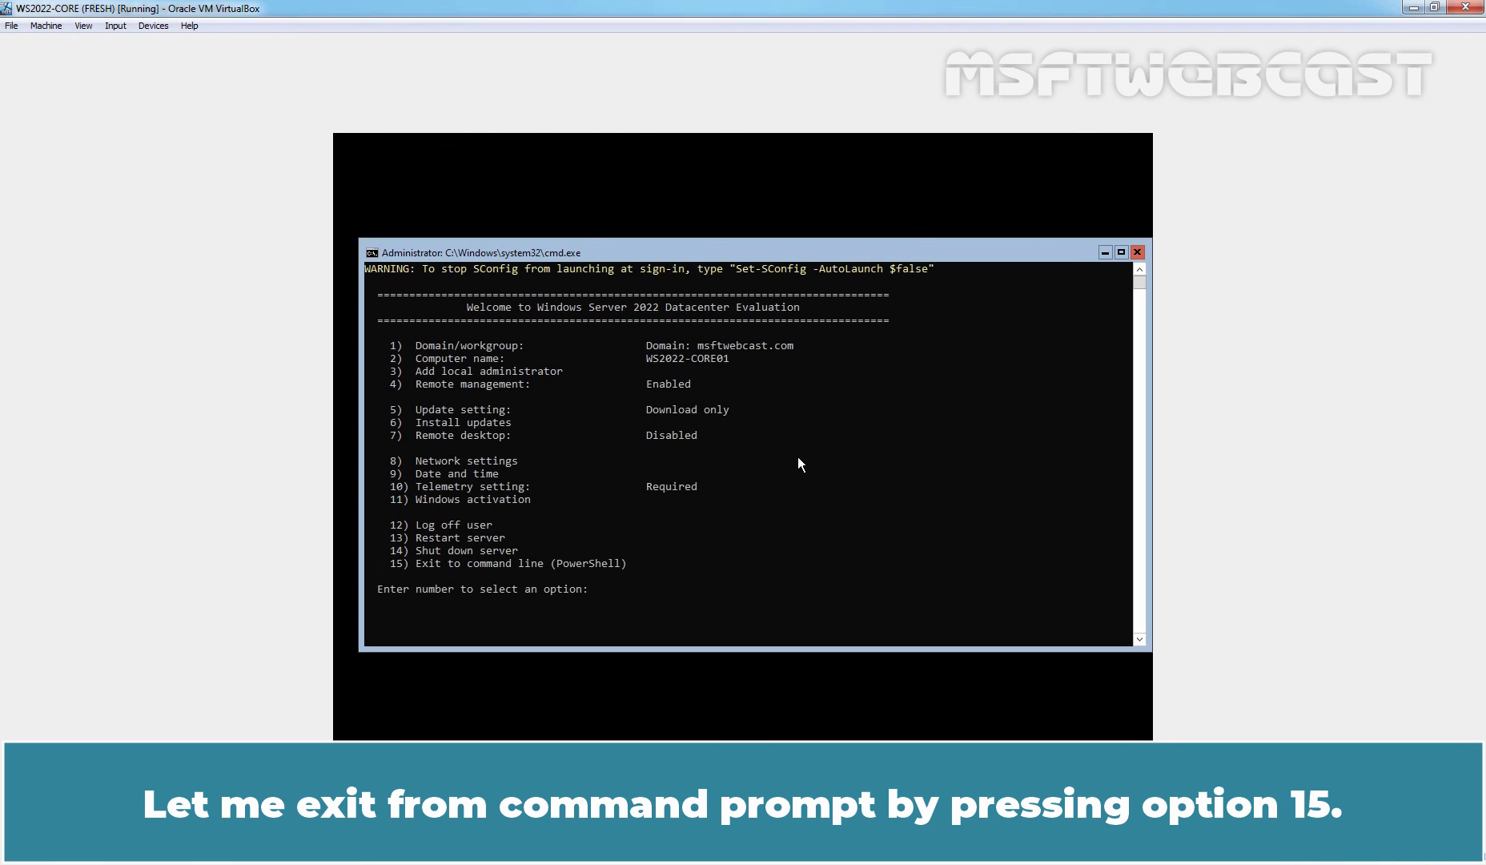
Exit SConfig with option 15 and run whoami, which returns msftwebcast\administrator
{"action": "type", "text": "1"}
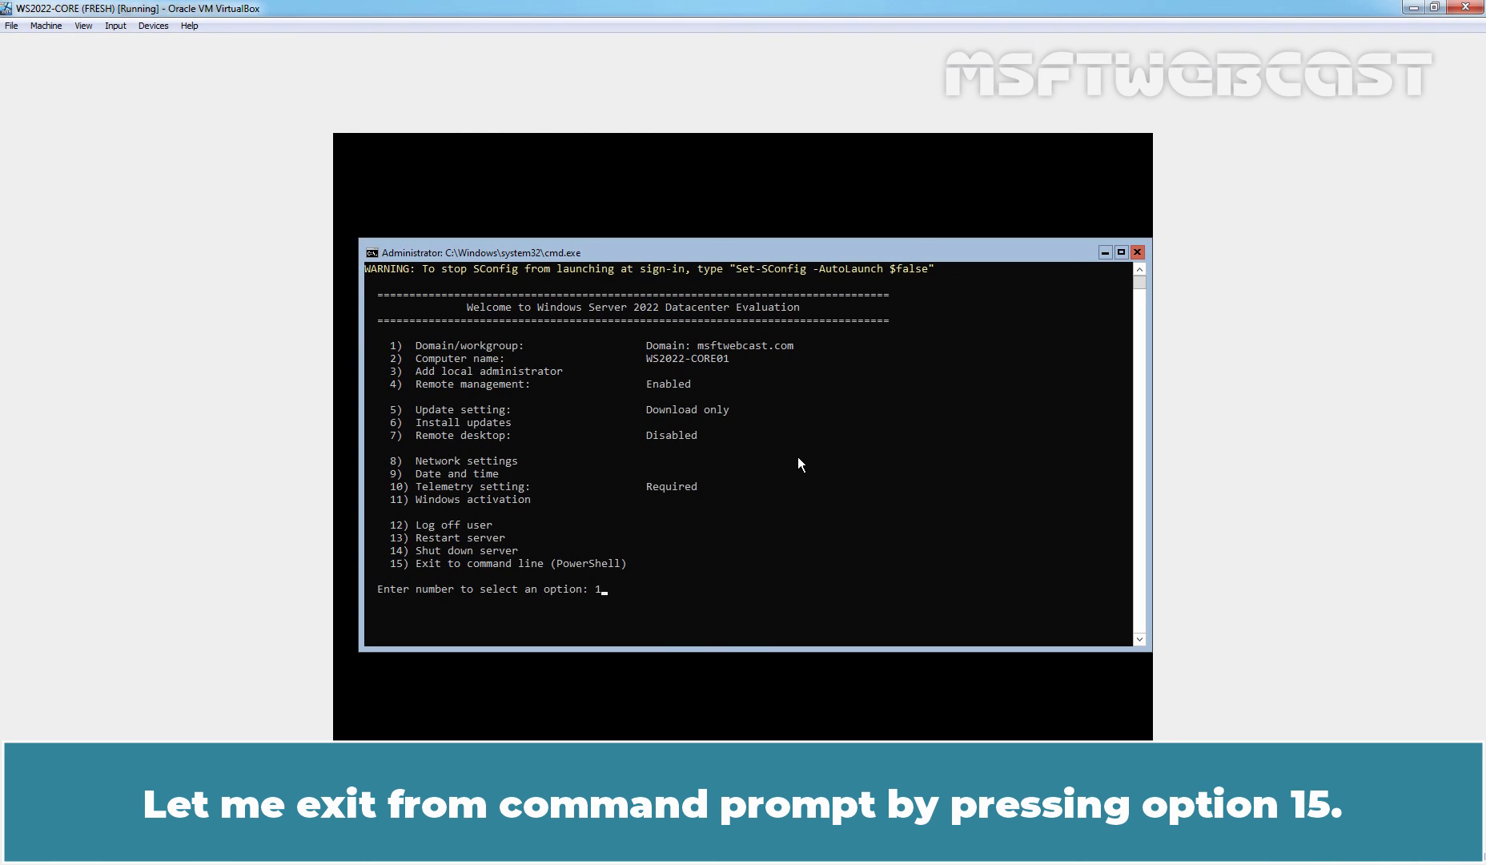
{"action": "key", "text": "Return"}
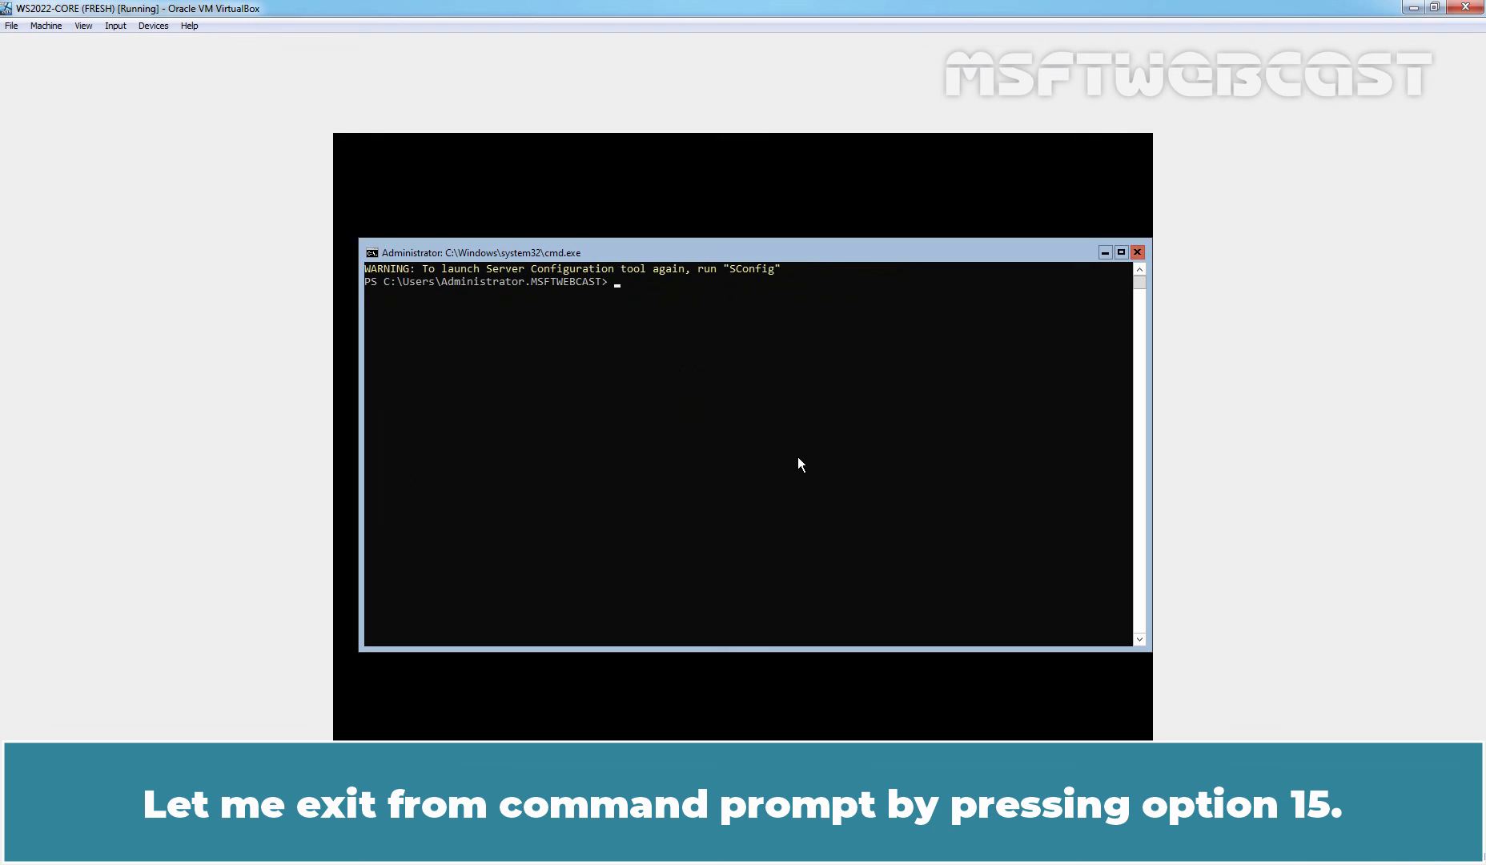
{"action": "type", "text": "who"}
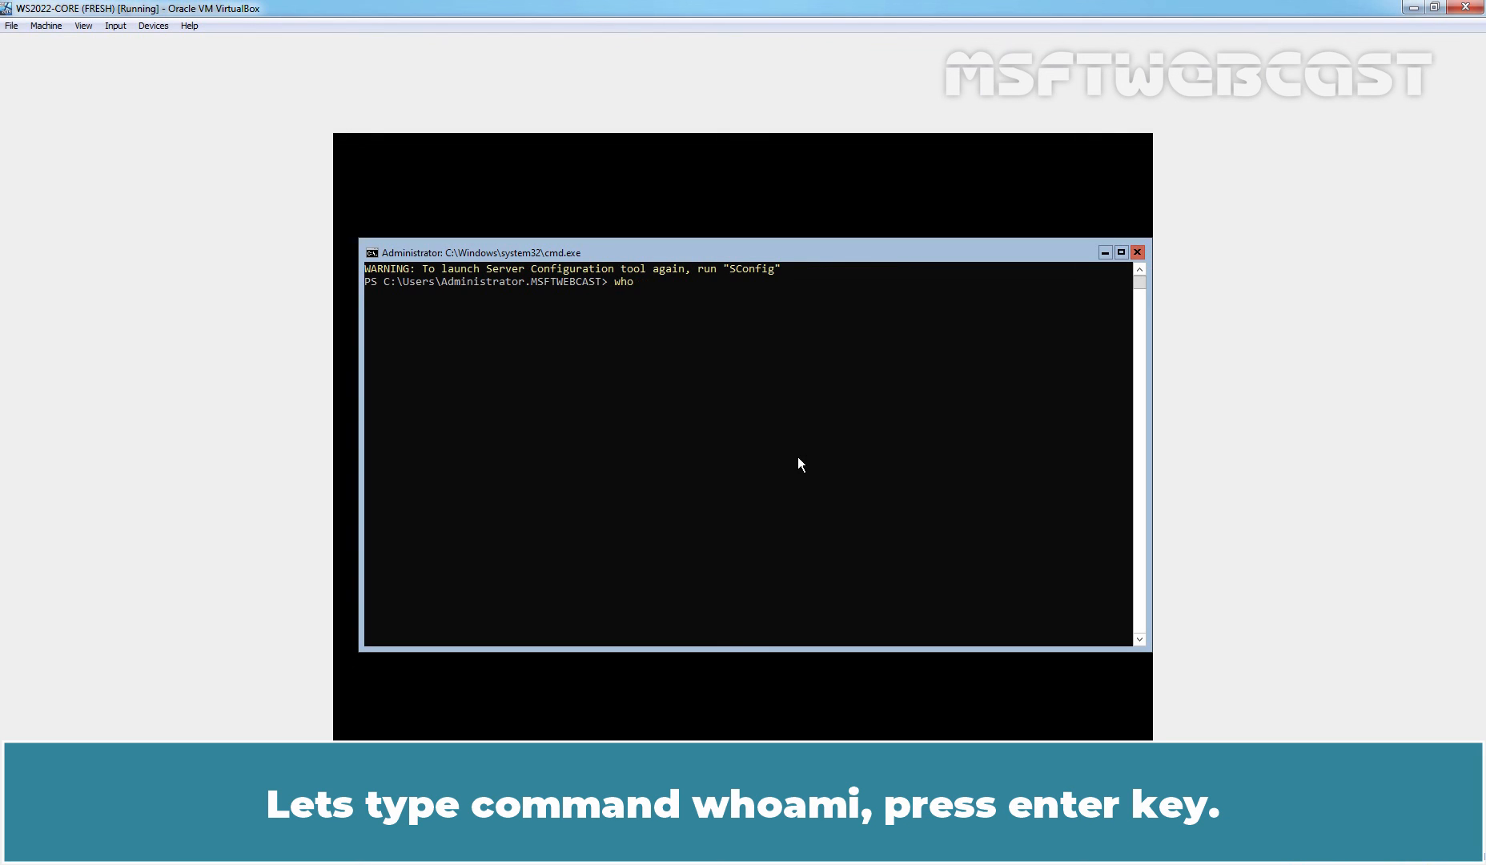
{"action": "key", "text": "Return"}
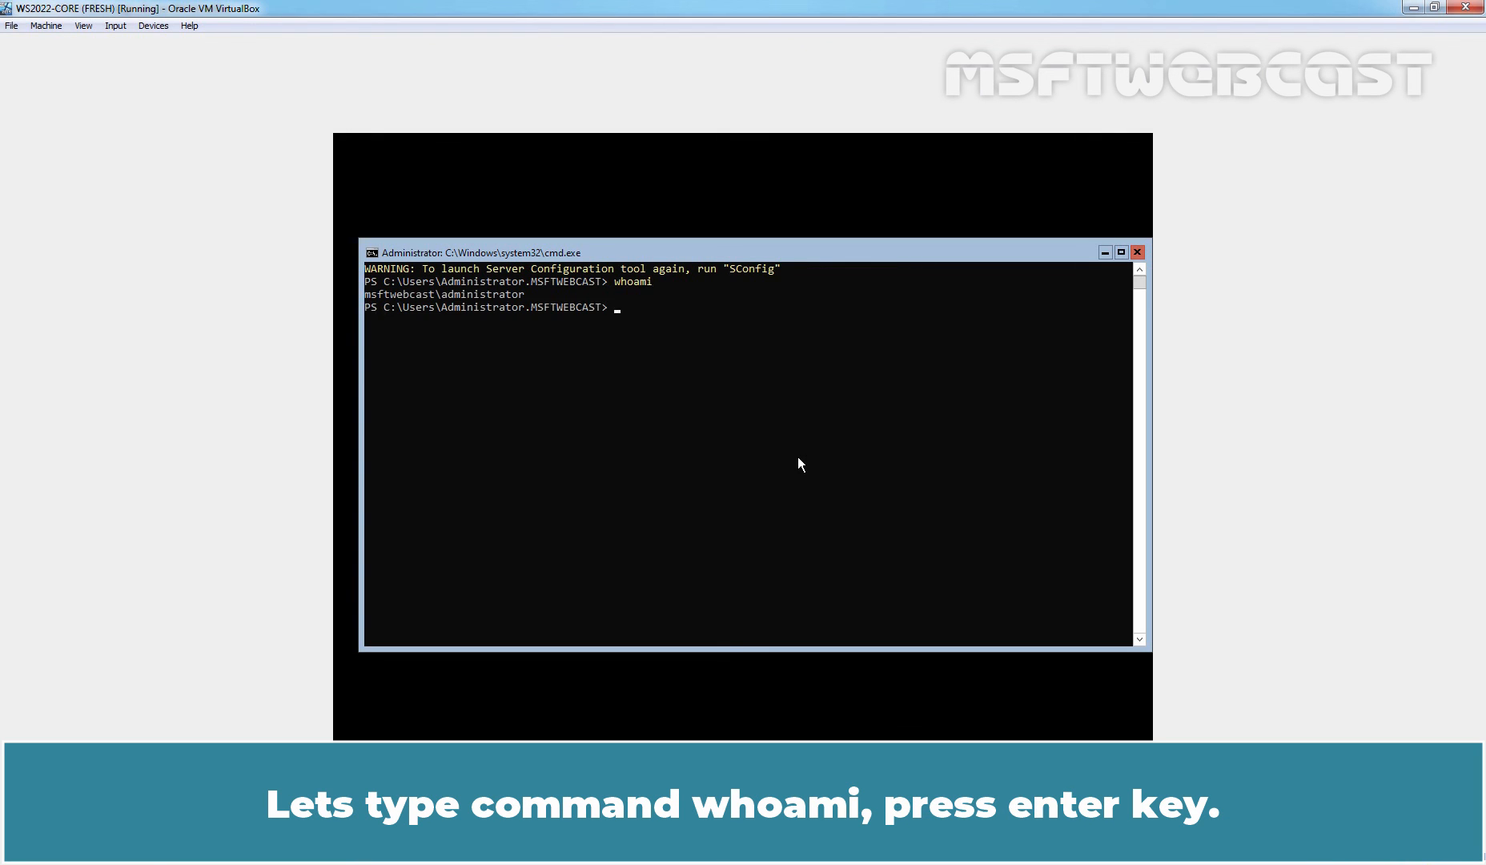